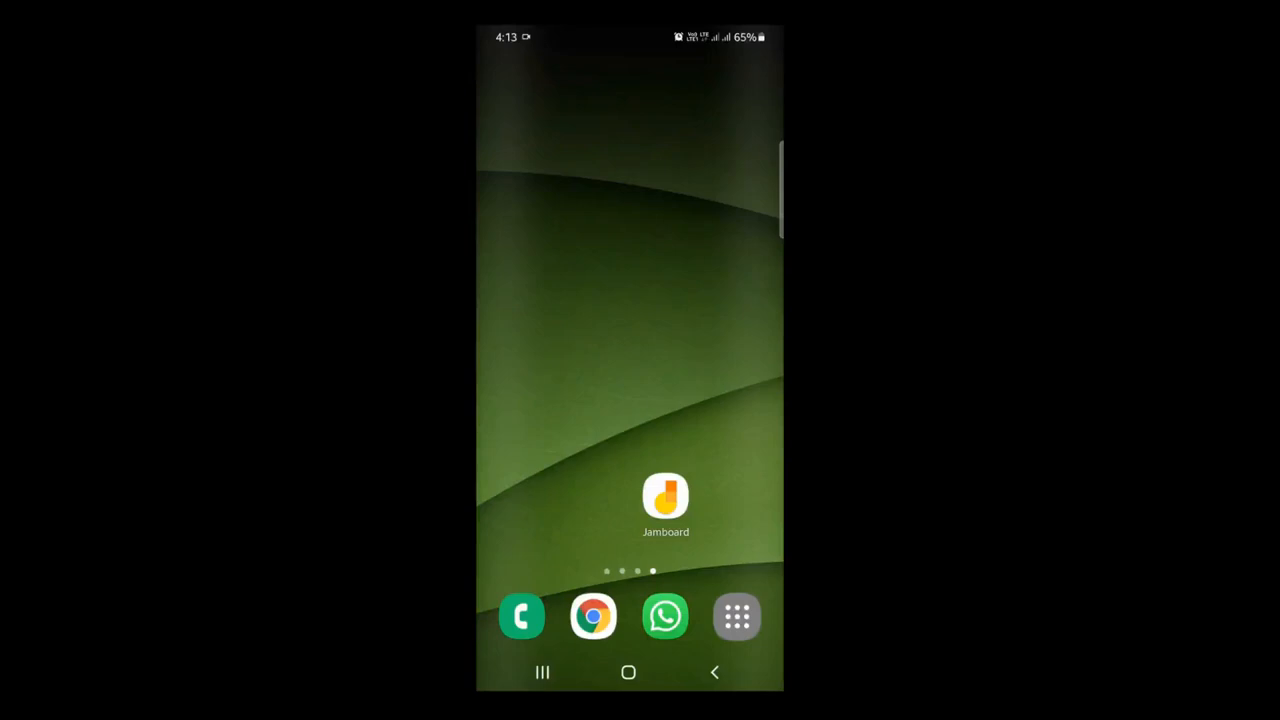
Launch Jamboard from the Android home screen to its empty jam list
click(664, 496)
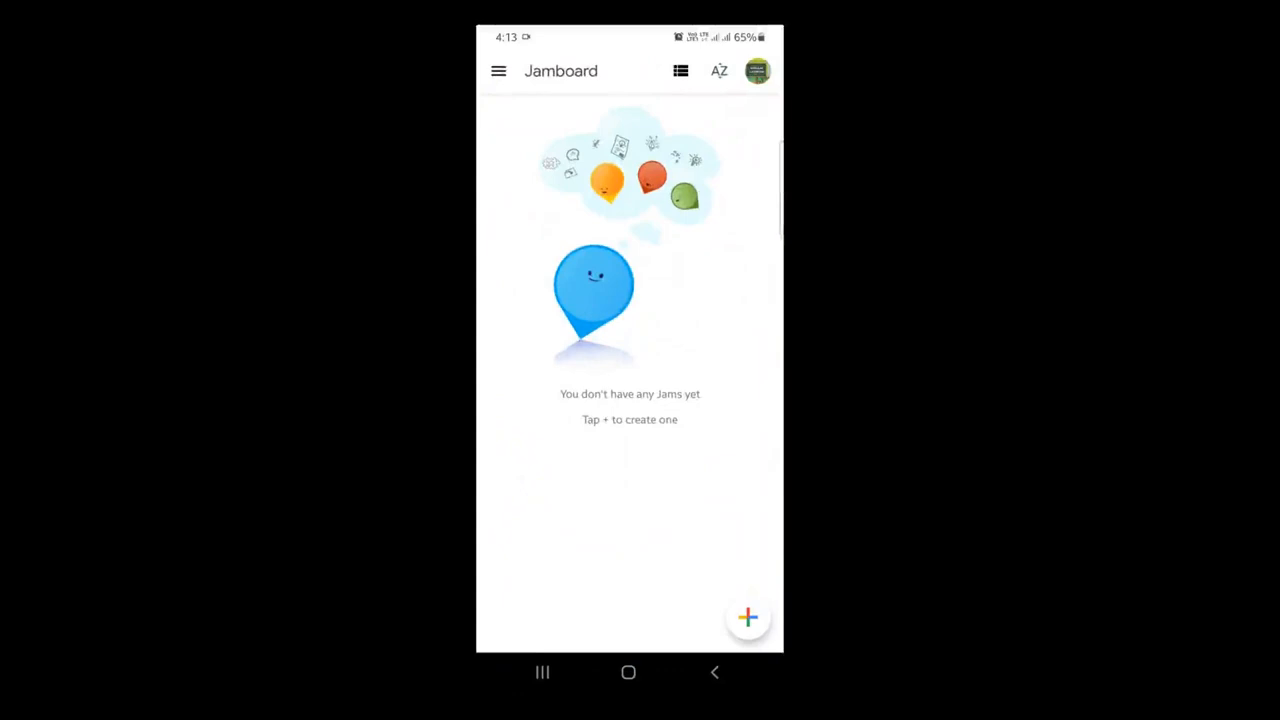
Create a new Untitled Jam with a single blank frame
click(748, 616)
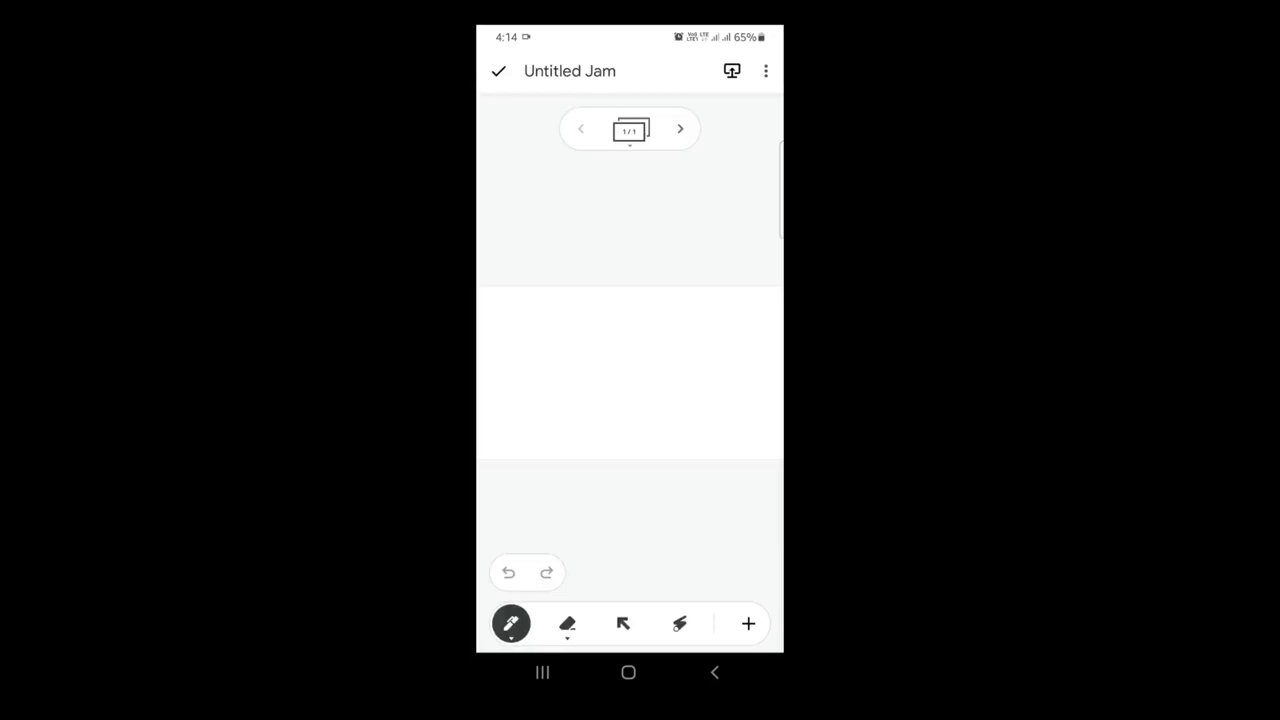
Choose the red pen and handwrite 'Types' near the frame's top-left
click(748, 624)
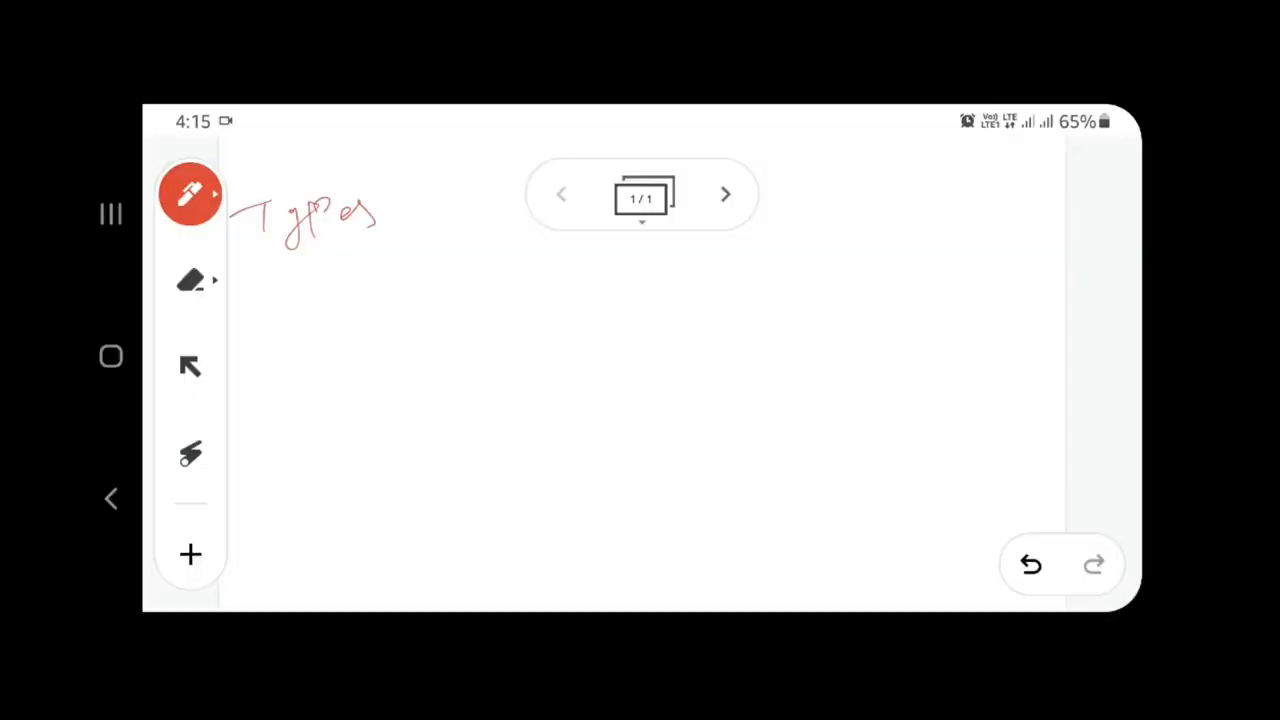
Add a green sticky note reading 'Types of Machine Learning' to the frame
click(190, 554)
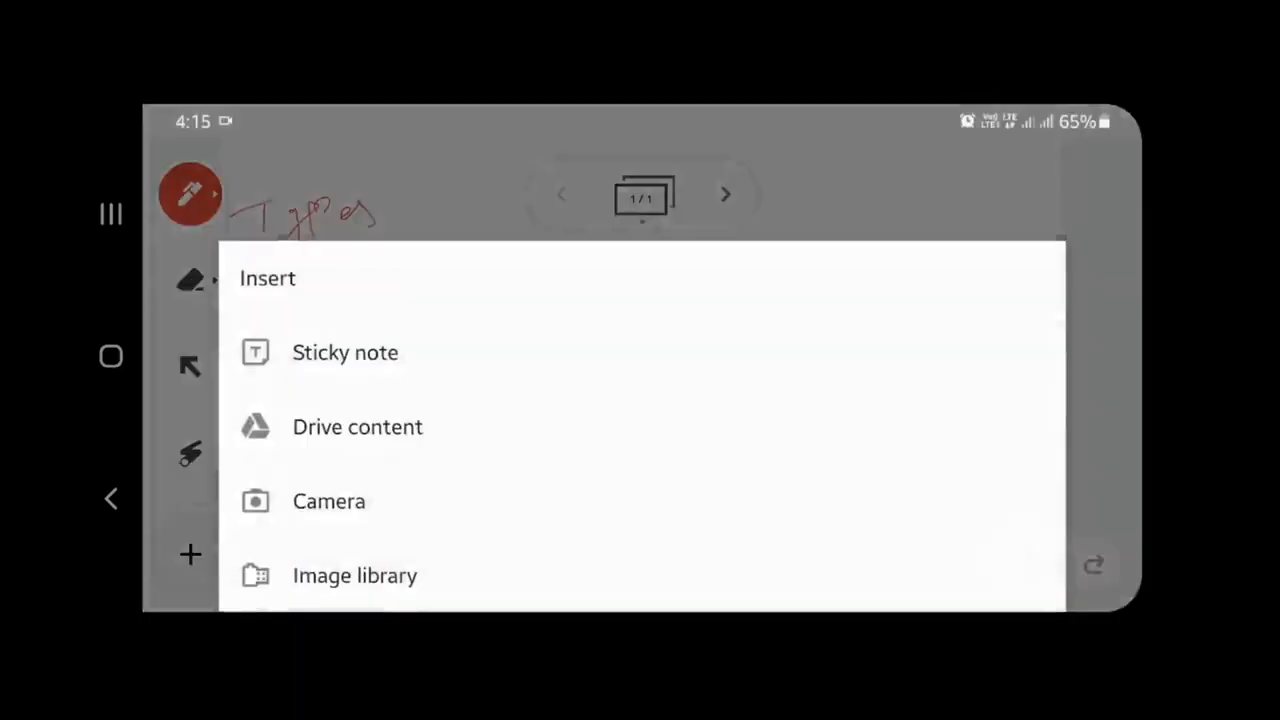
click(344, 352)
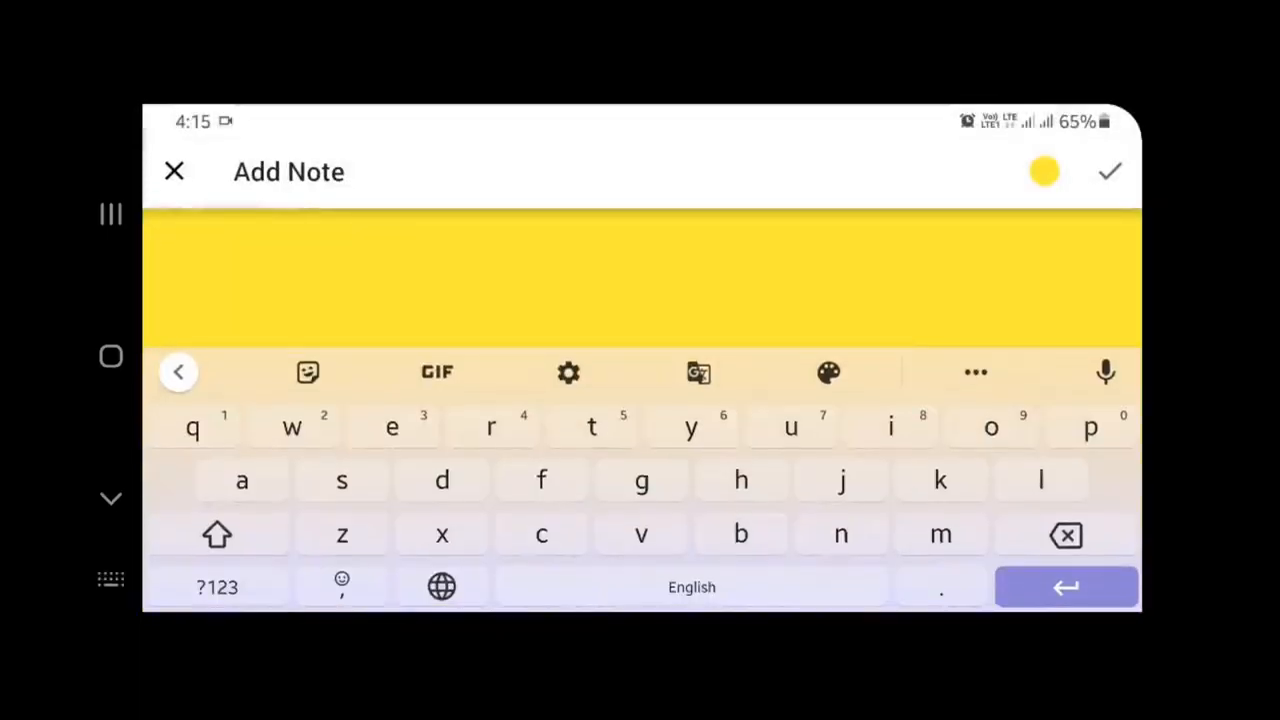
text(Ty)
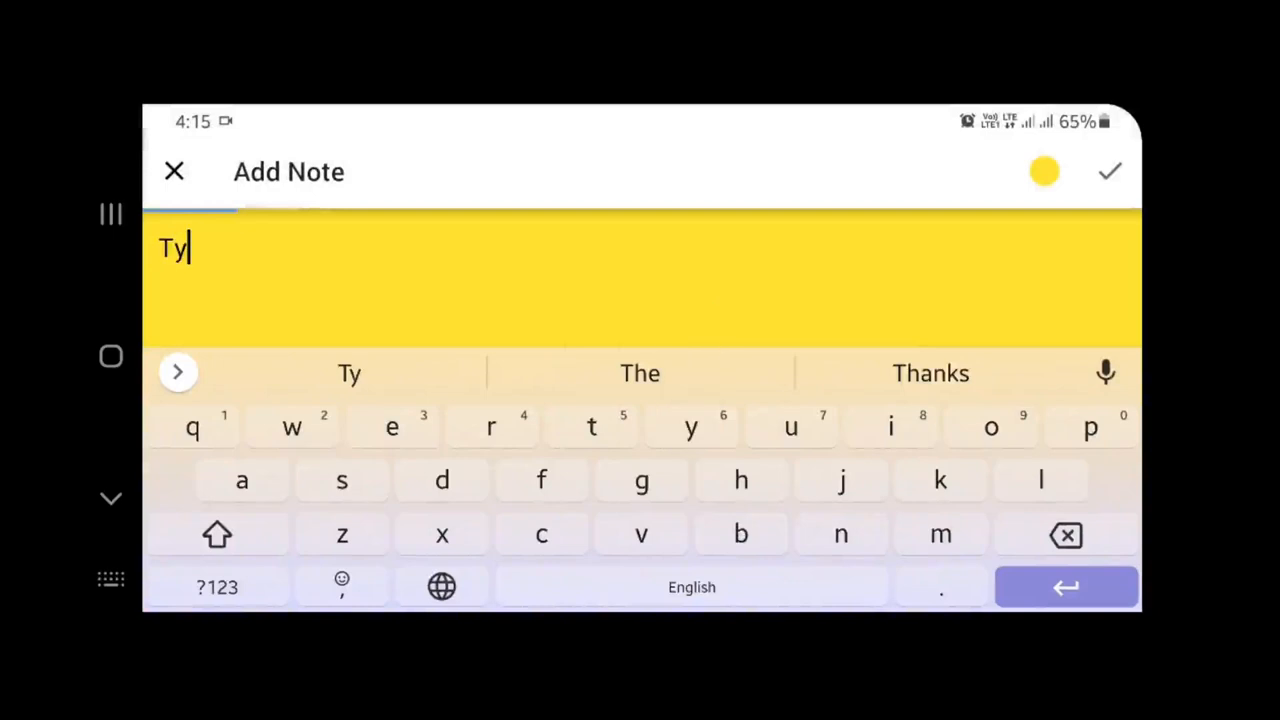
text(pes of Machine Learning)
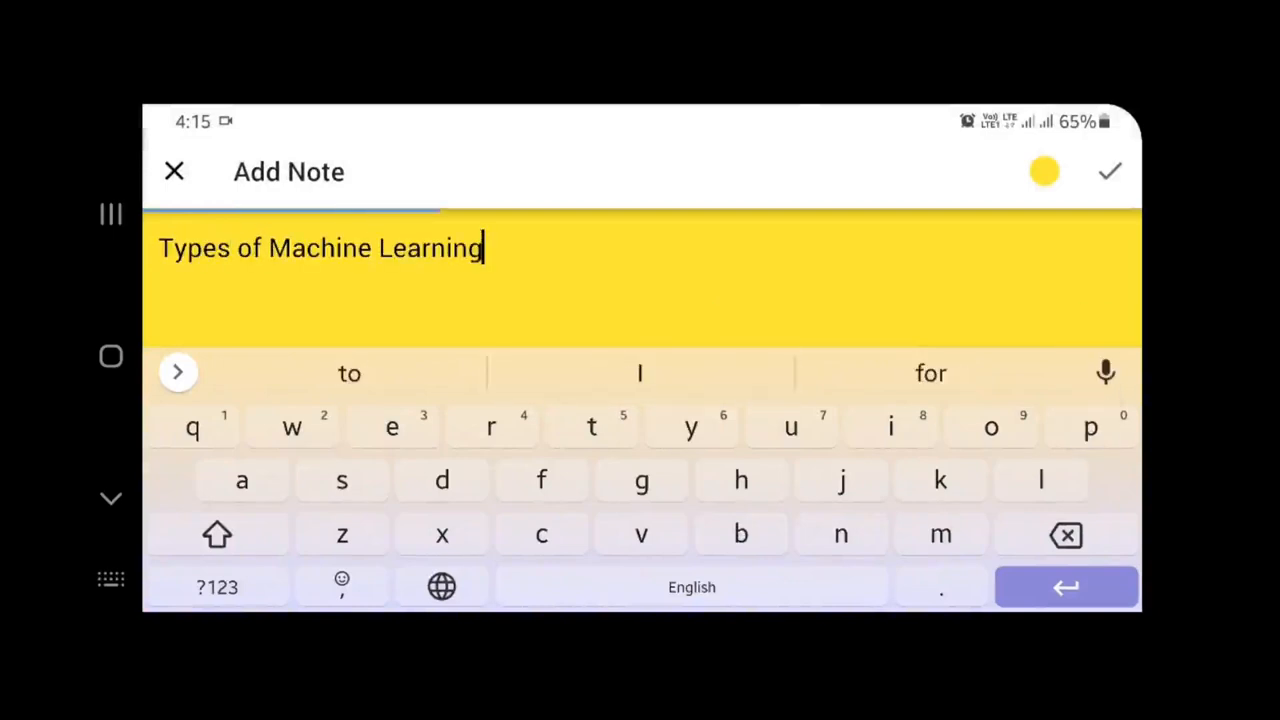
click(1044, 172)
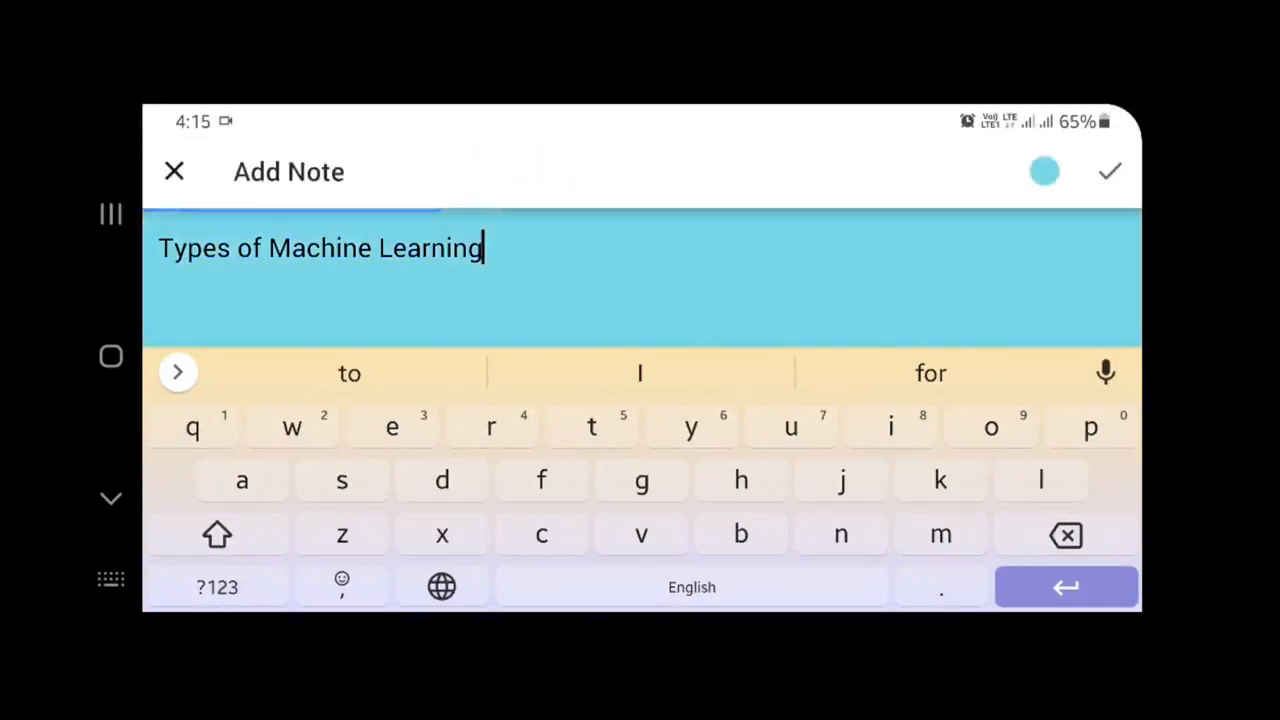
click(1044, 172)
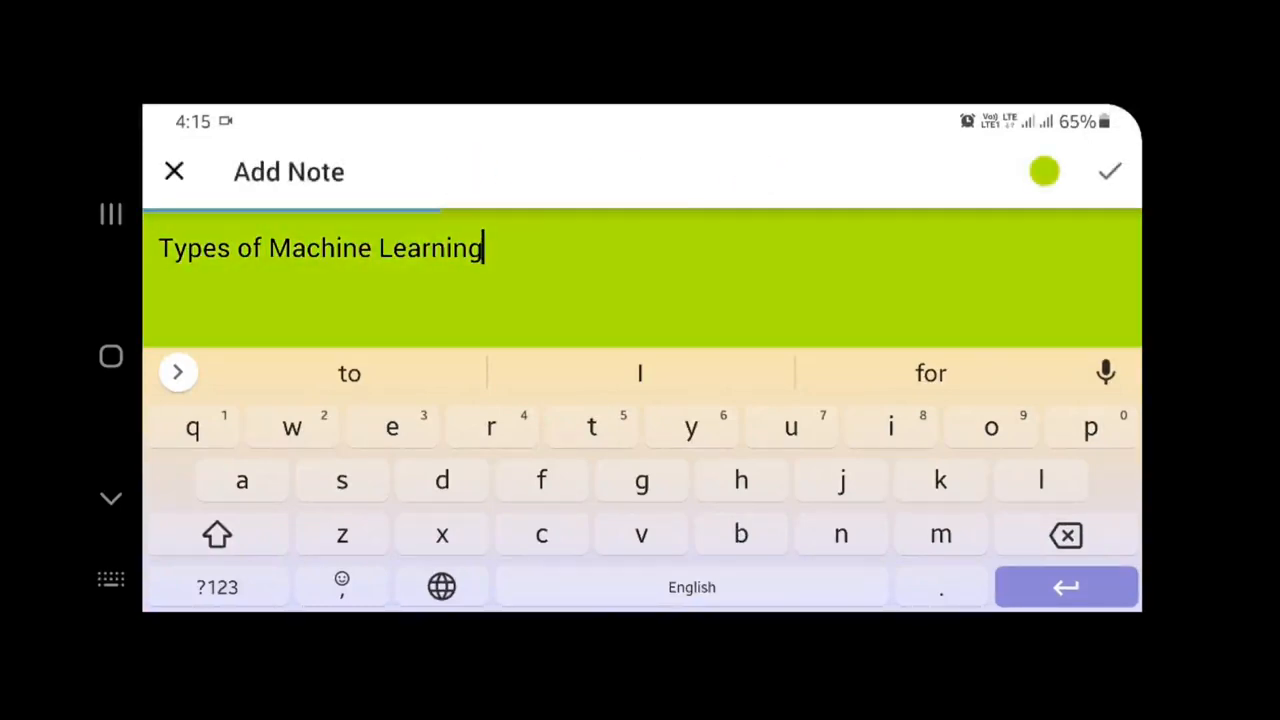
click(1108, 172)
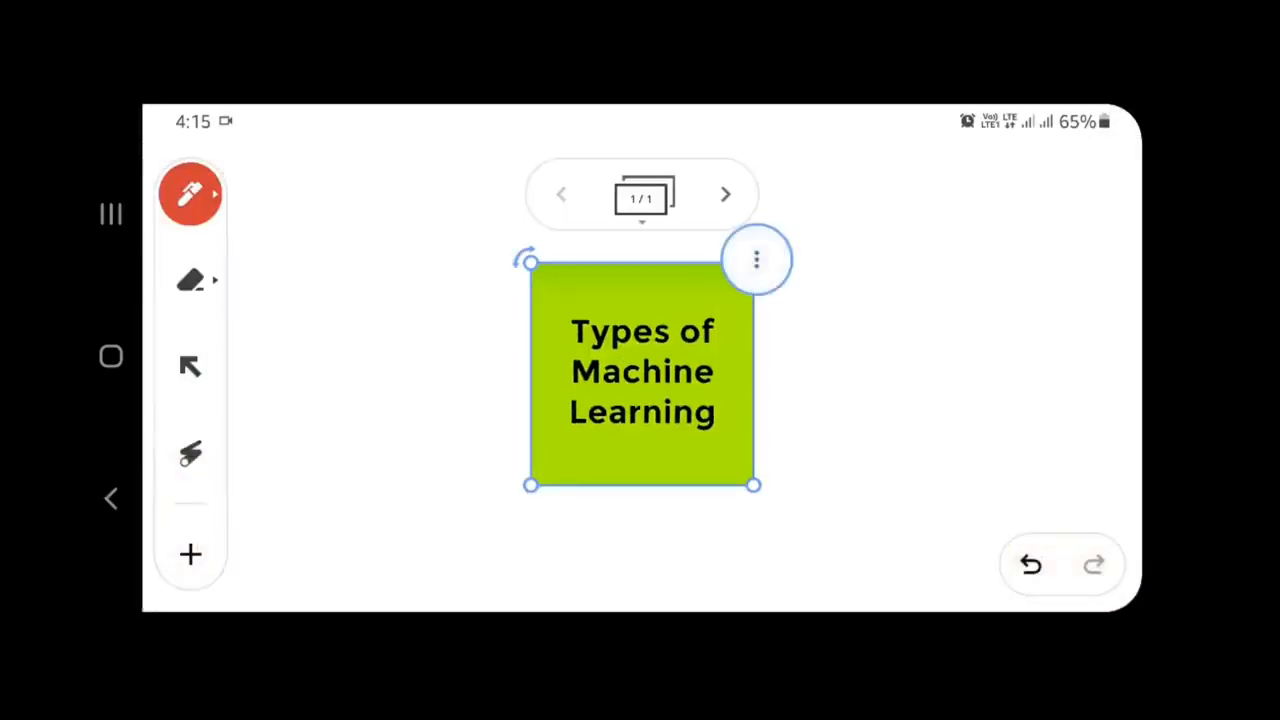
Shrink the sticky note, move it to the top-left corner, and pick the red pen
drag(752, 486, 660, 388)
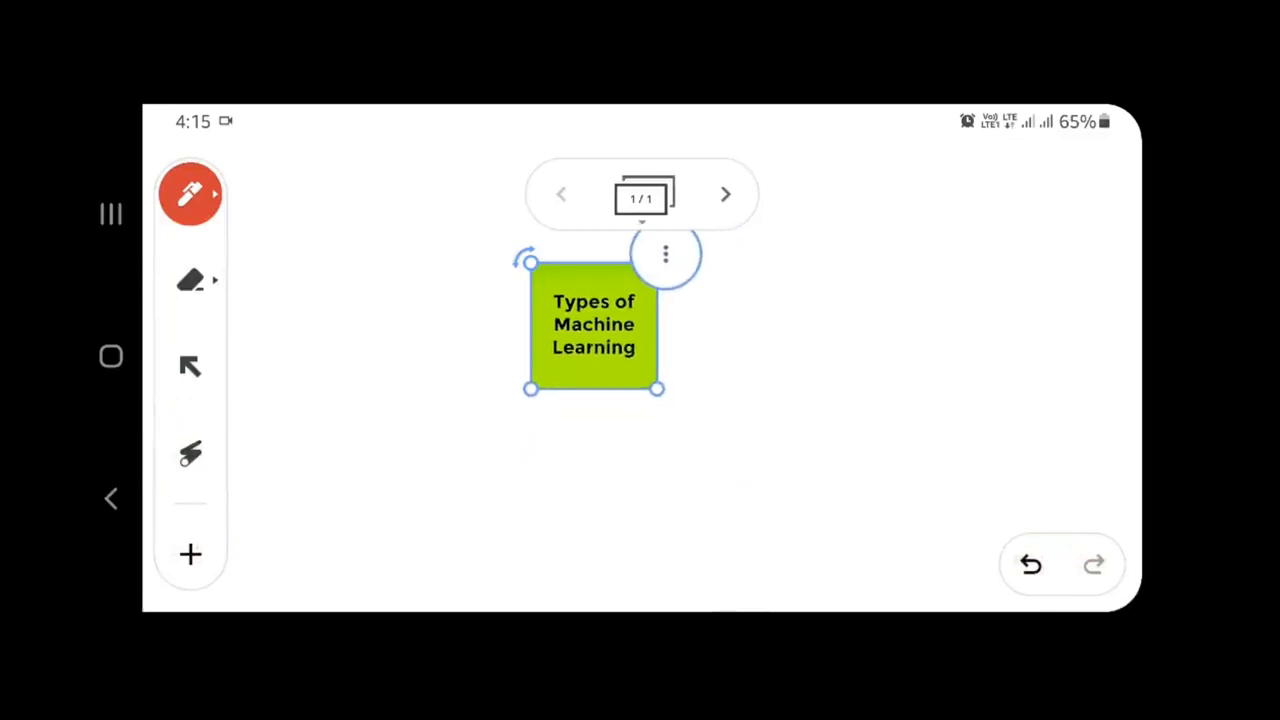
drag(592, 324, 308, 290)
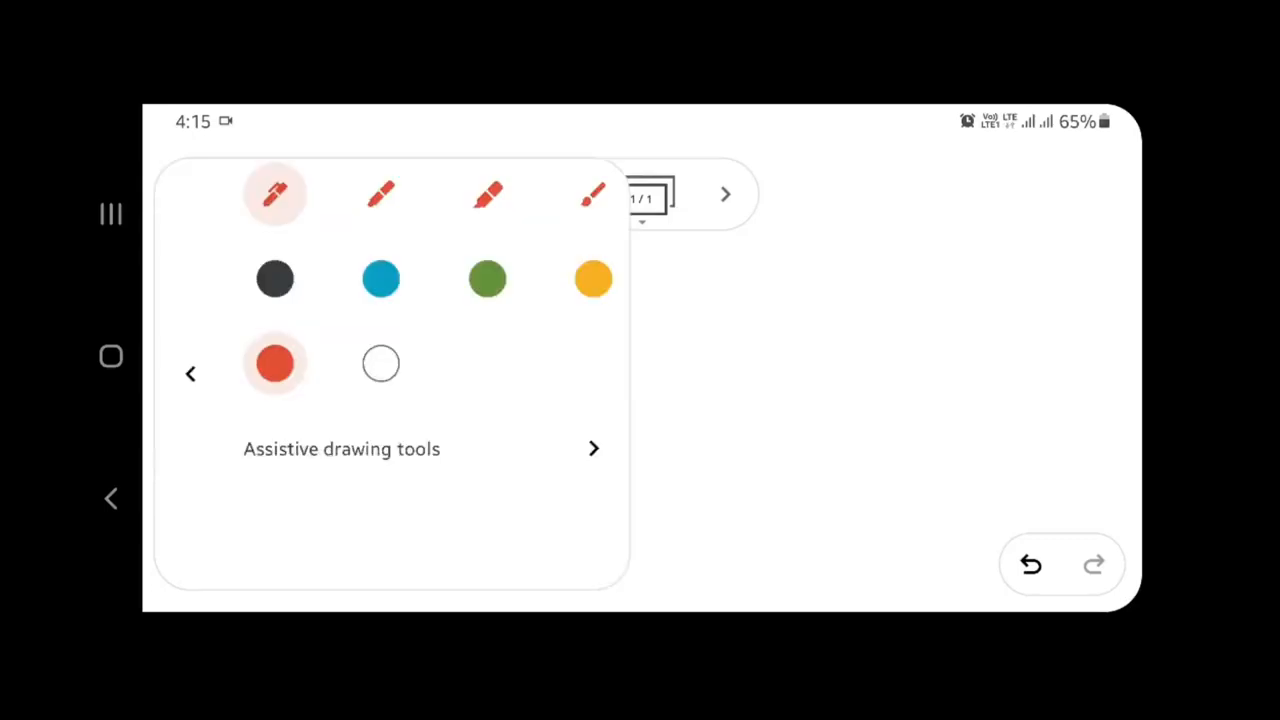
click(380, 194)
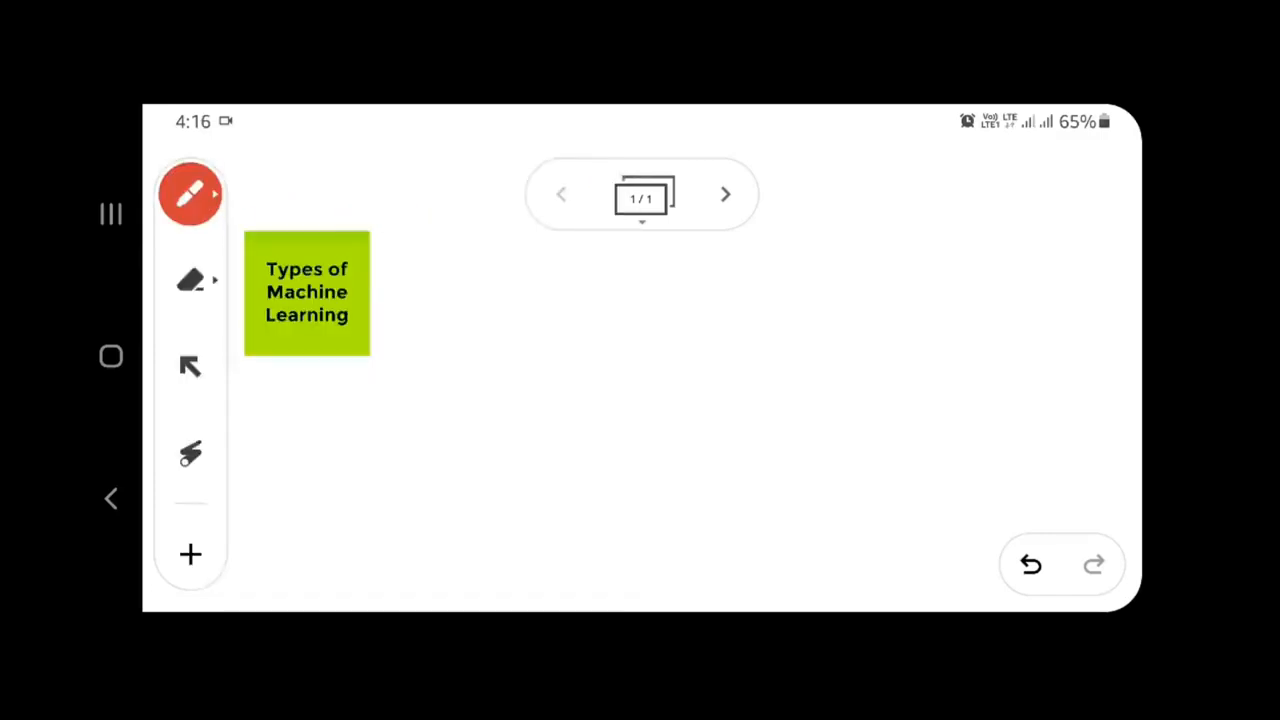
Handwrite a numbered red list: Supervised, Unsupervised, Reinforcement beside the note
drag(464, 276, 464, 304)
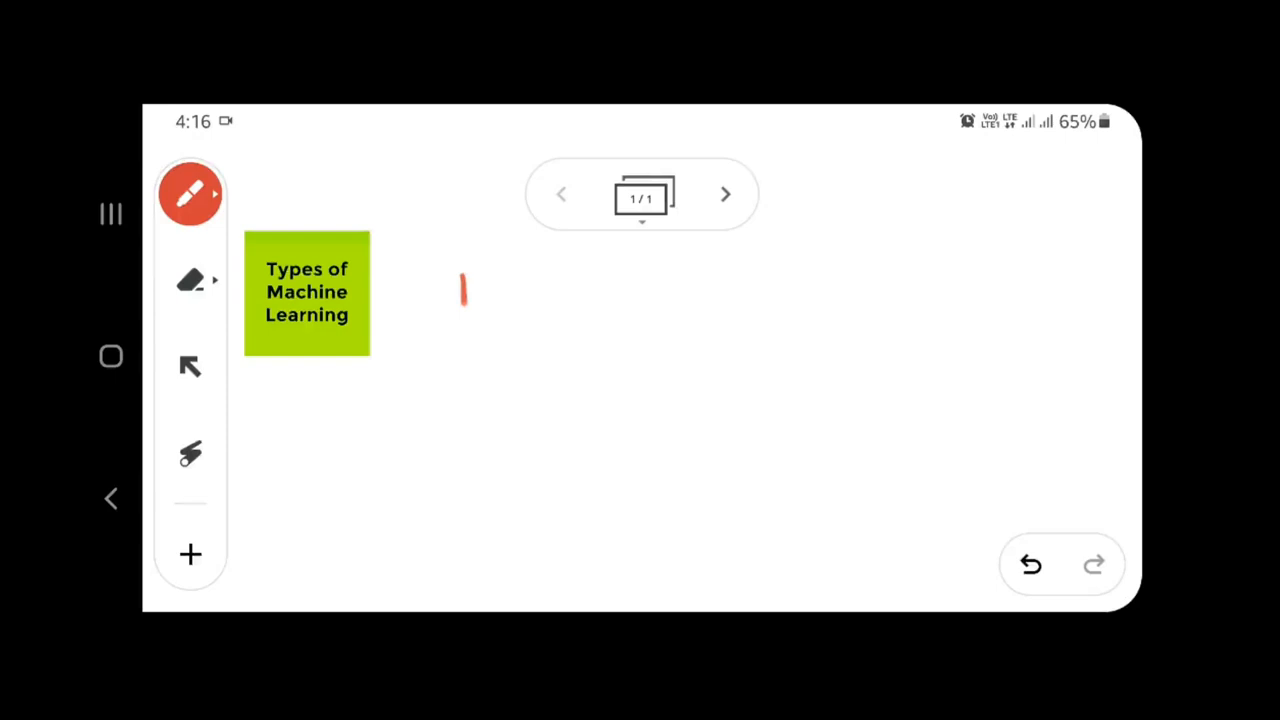
drag(490, 290, 556, 290)
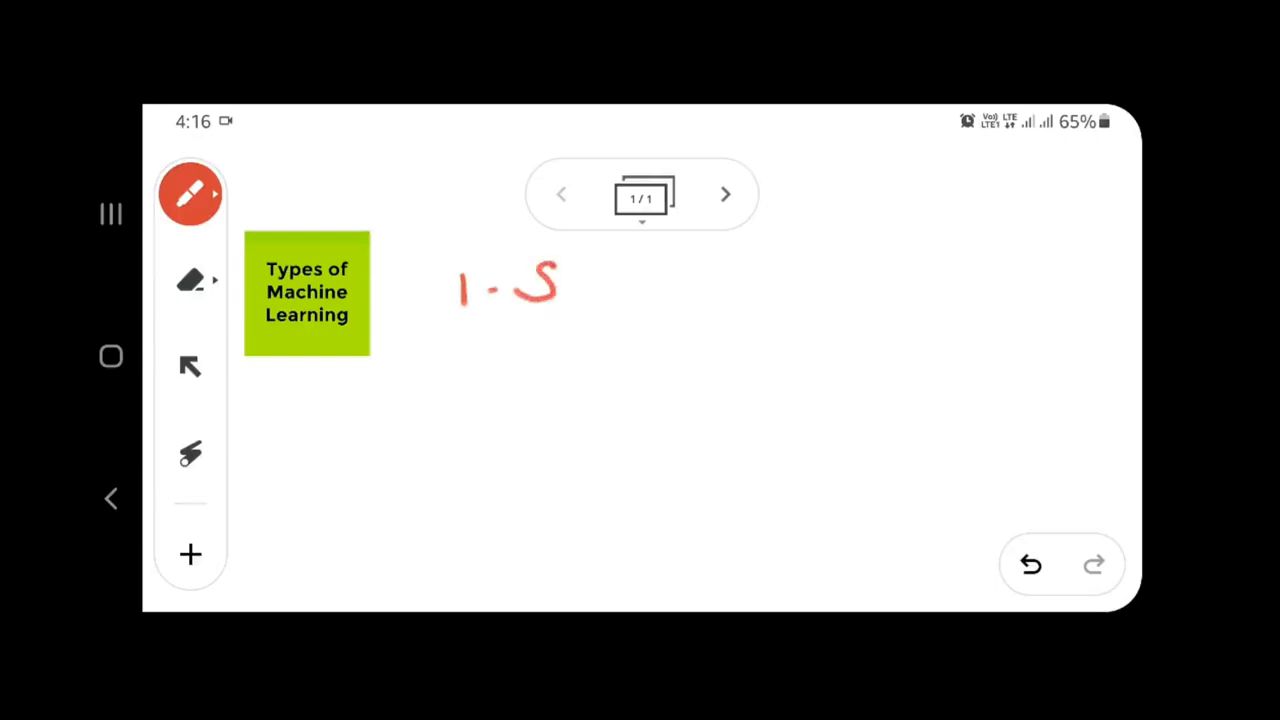
drag(560, 290, 690, 284)
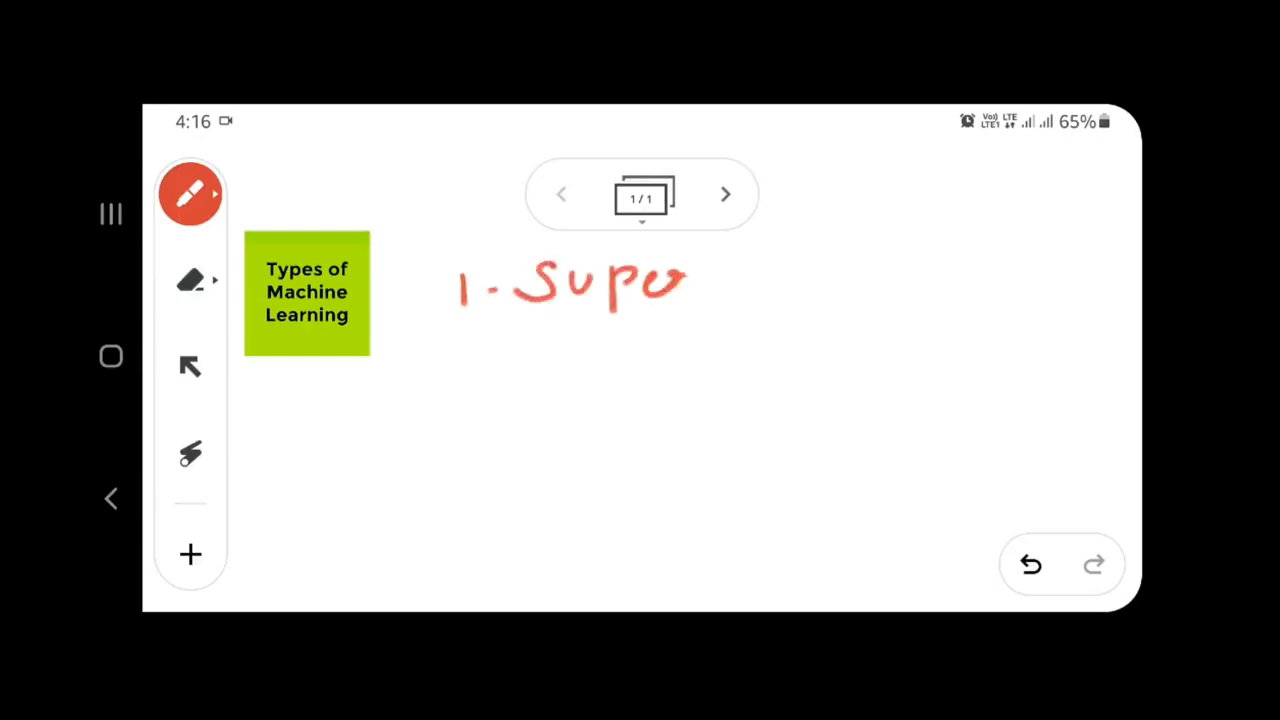
drag(690, 280, 844, 276)
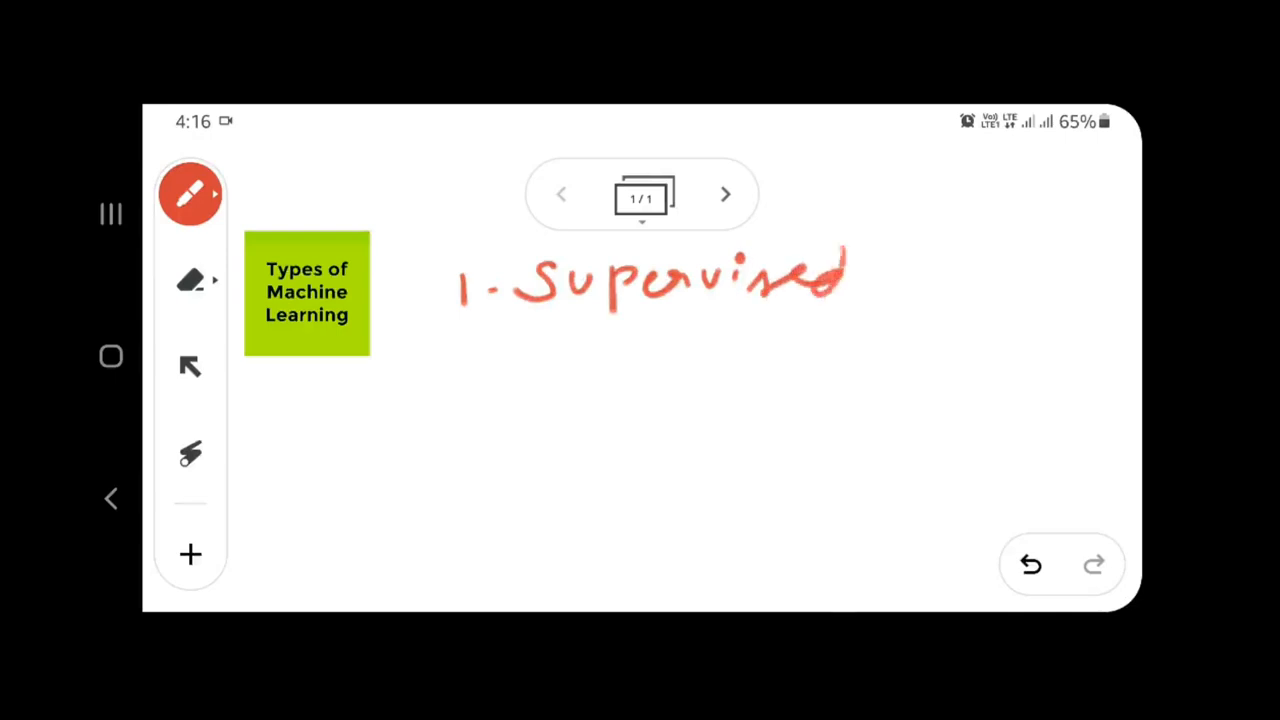
drag(440, 356, 480, 396)
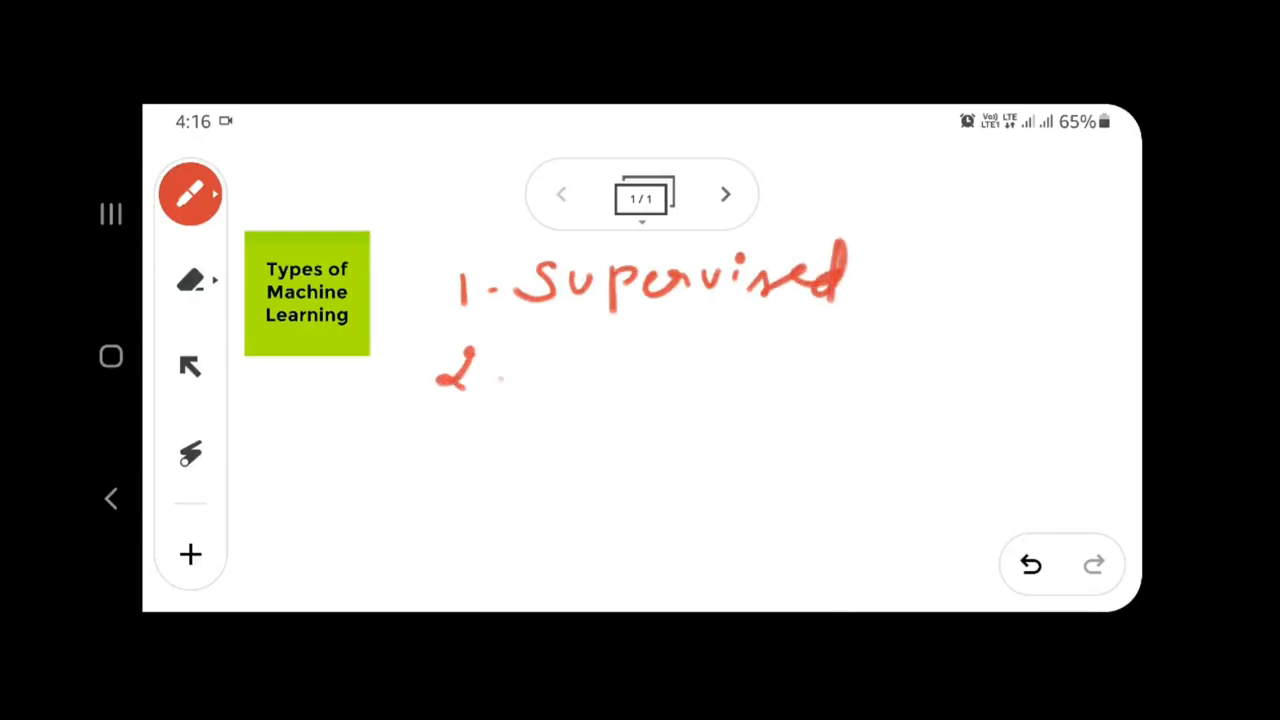
drag(540, 364, 696, 360)
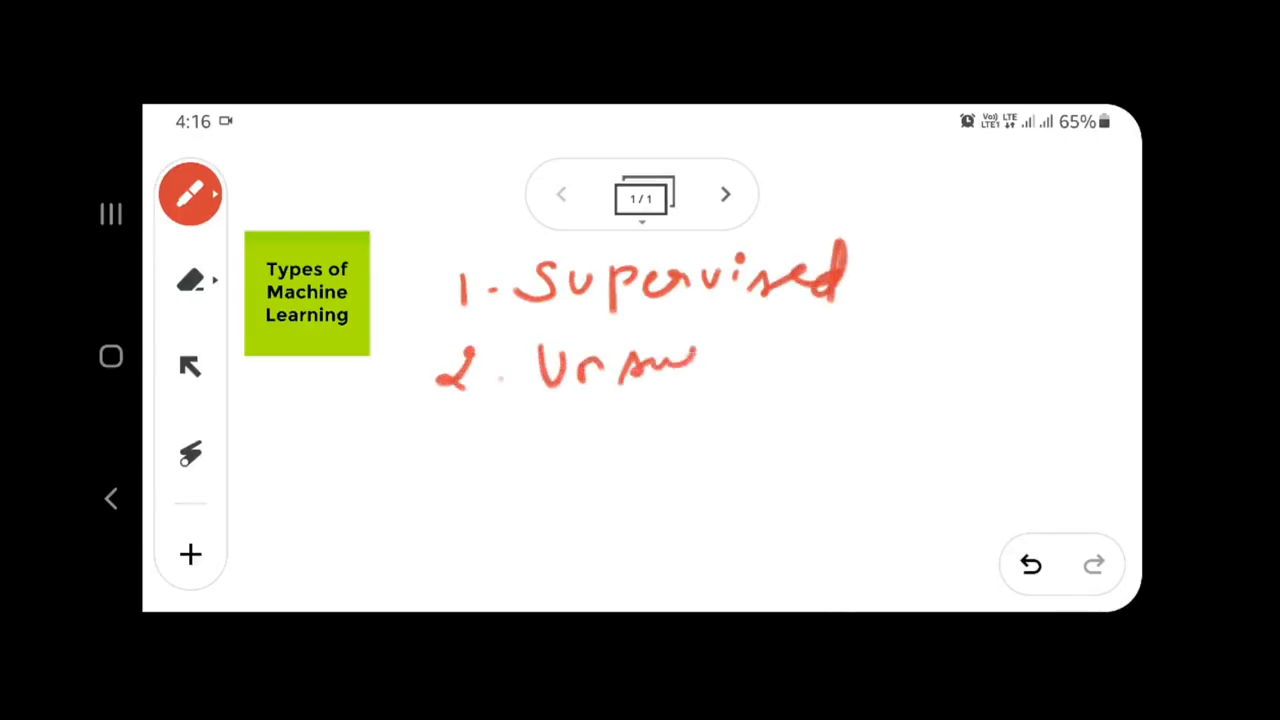
drag(700, 360, 824, 364)
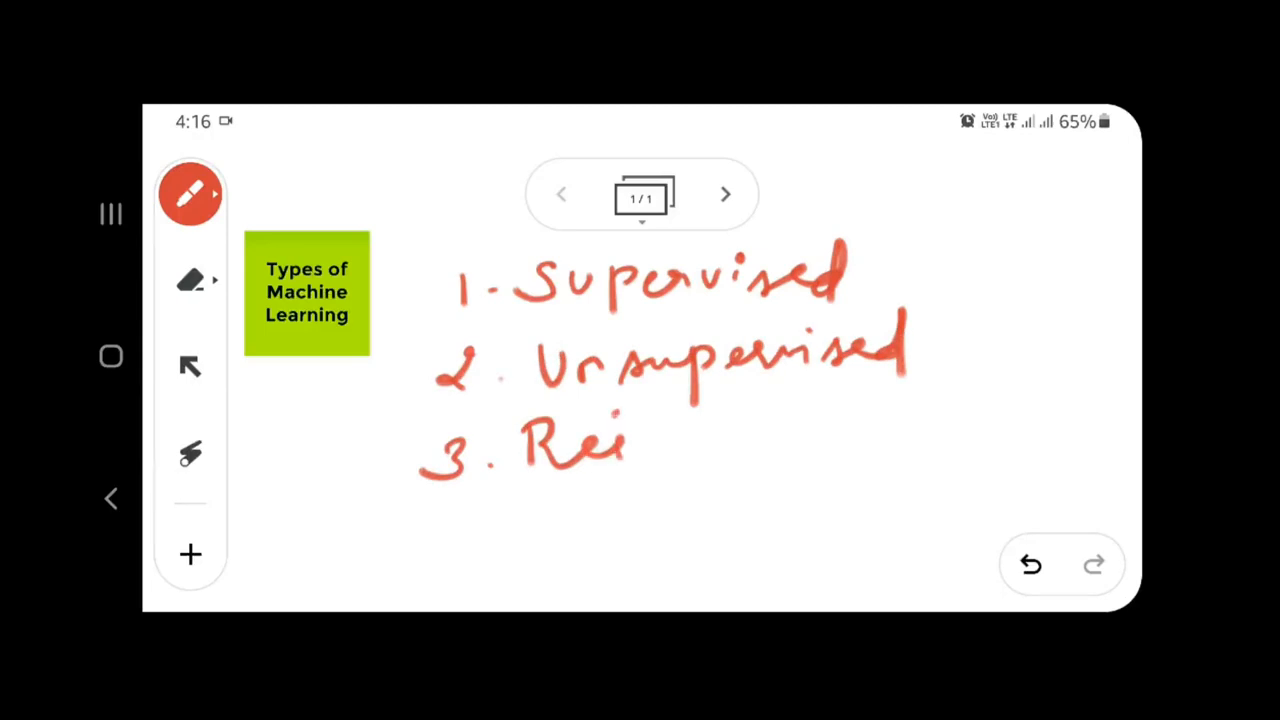
drag(630, 440, 764, 450)
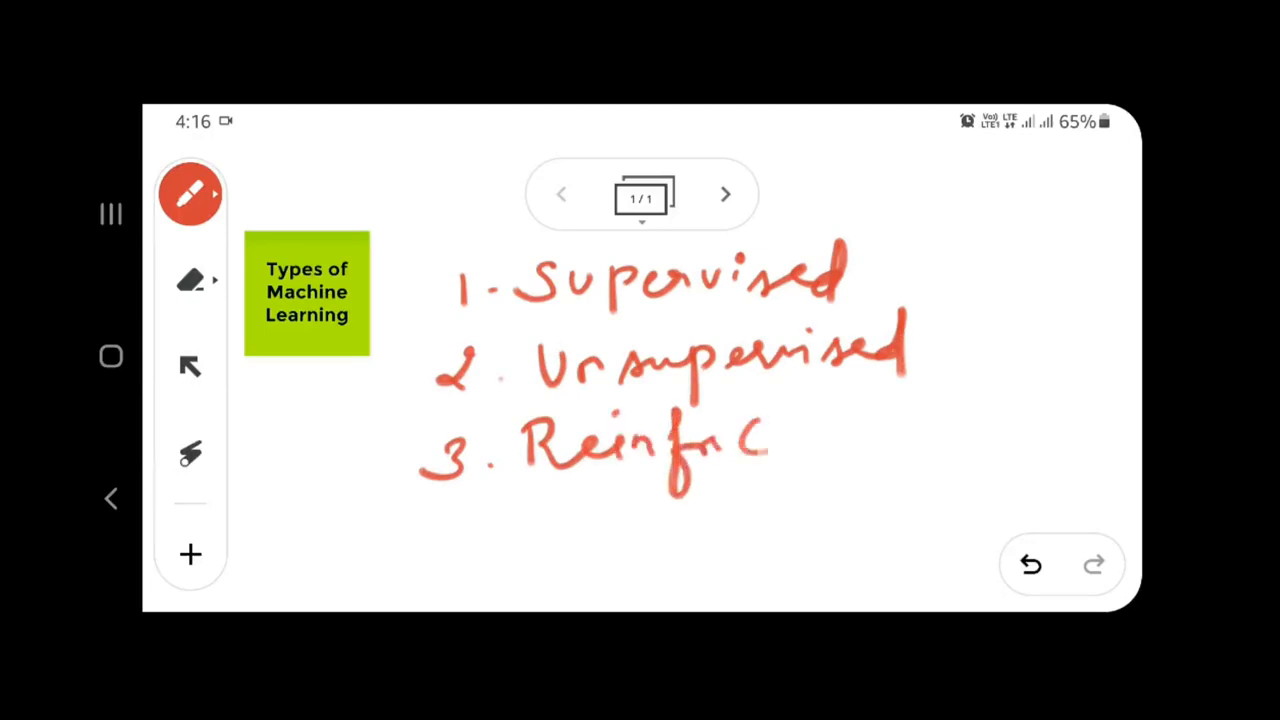
drag(770, 450, 910, 440)
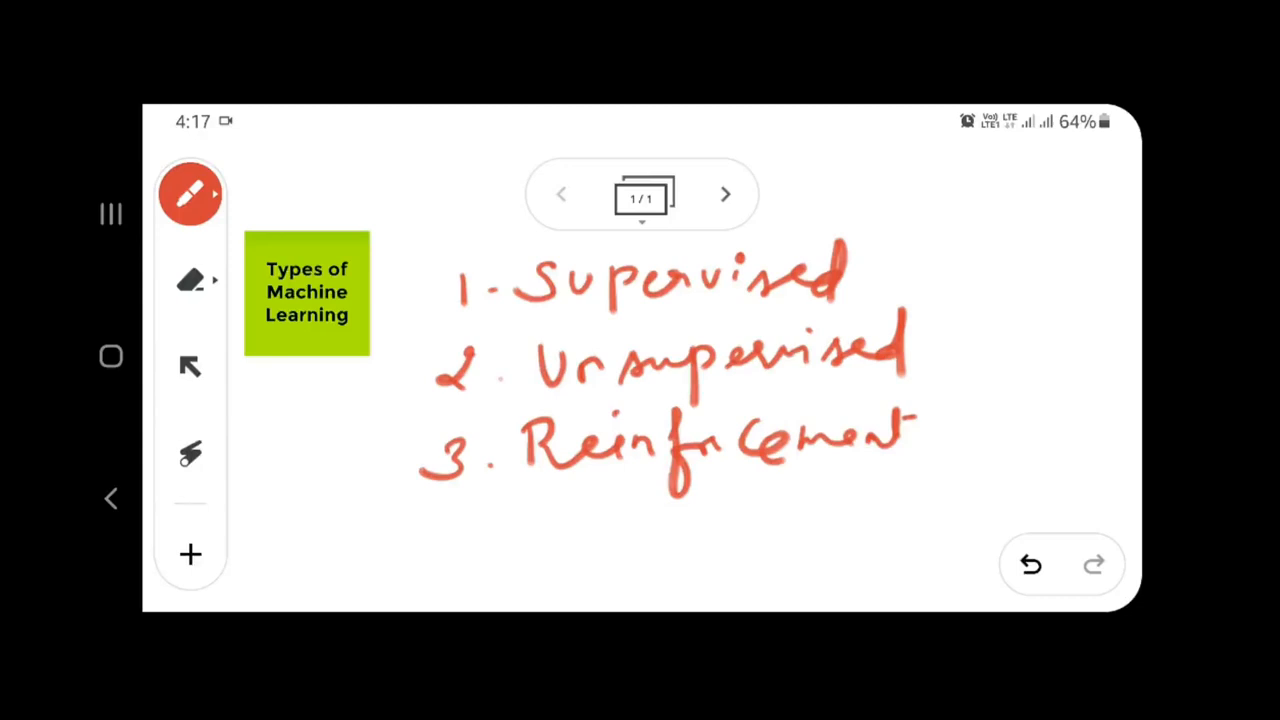
Add a second blank frame to the jam
click(724, 194)
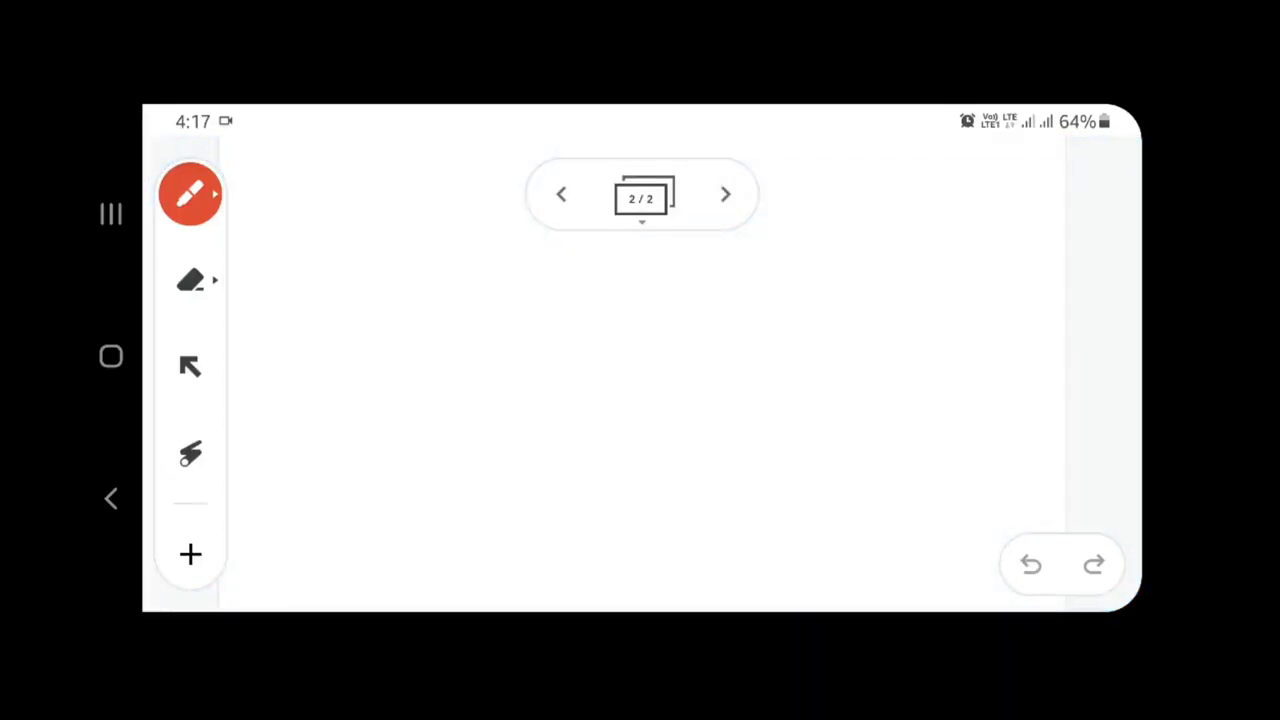
Insert the supervised-machine-learning.png diagram from Downloads onto frame 2
click(190, 554)
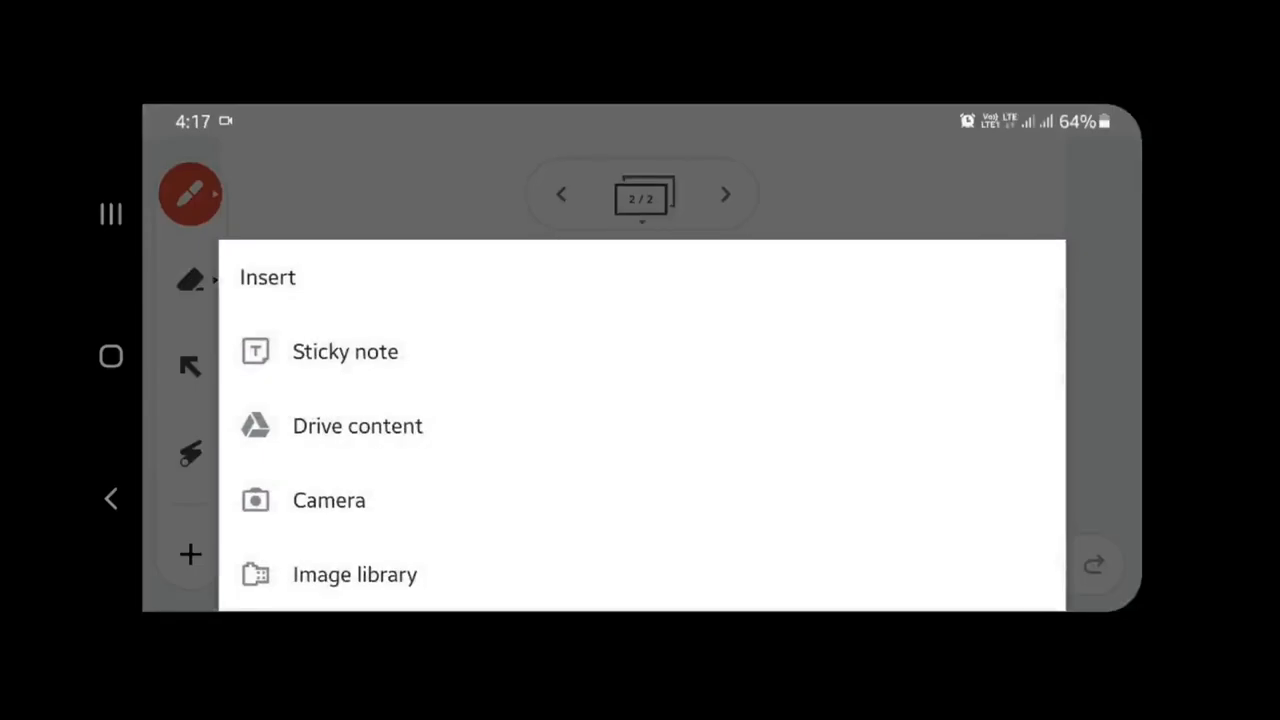
click(356, 574)
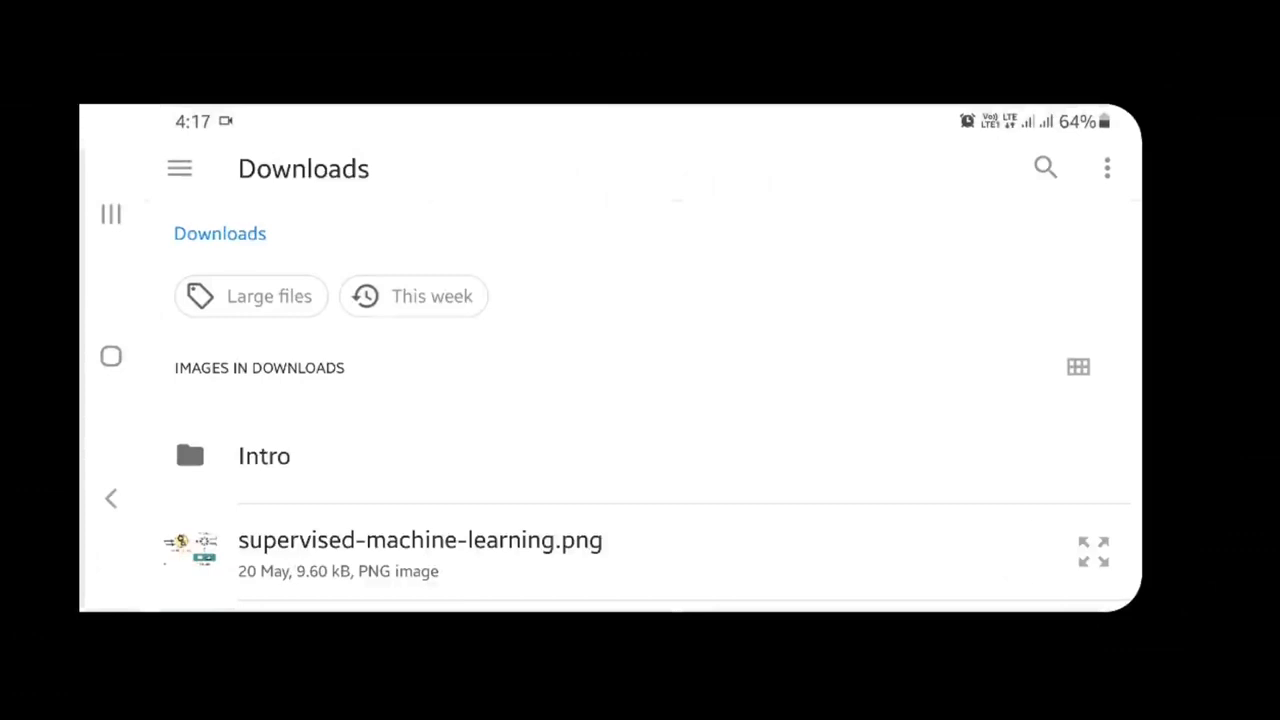
click(420, 540)
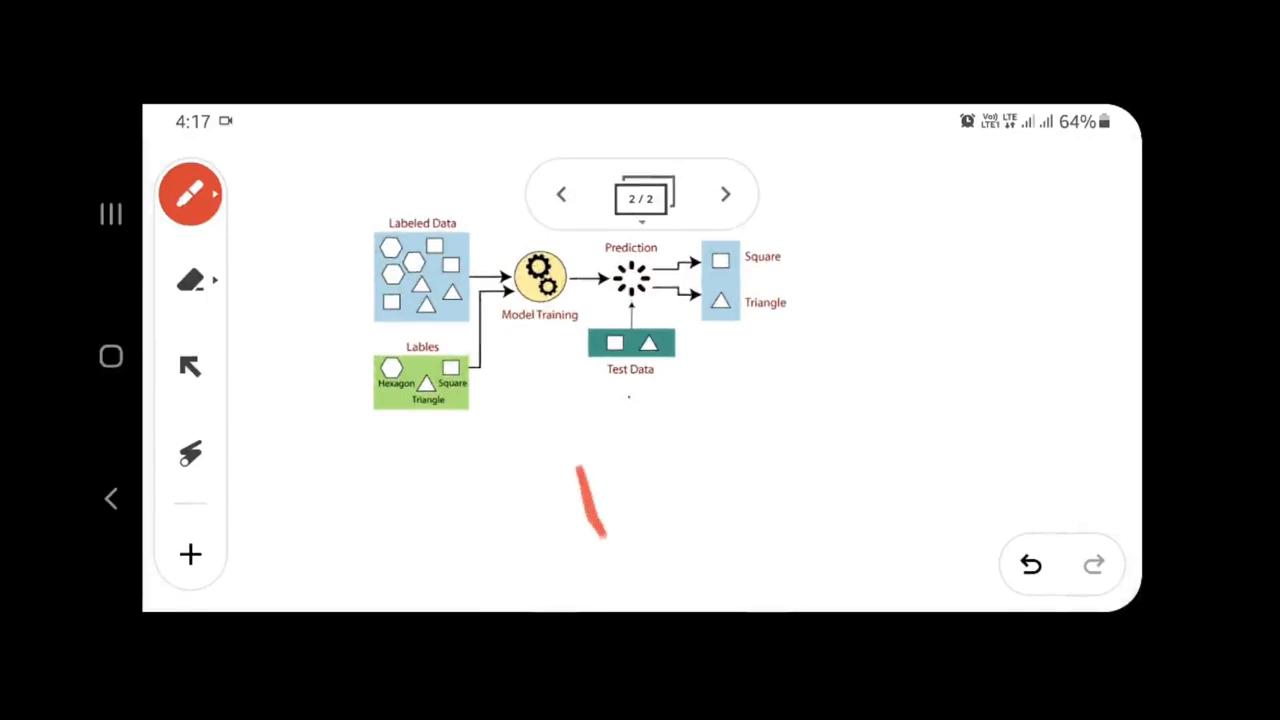
Erase the stray red pen mark below the diagram
click(190, 366)
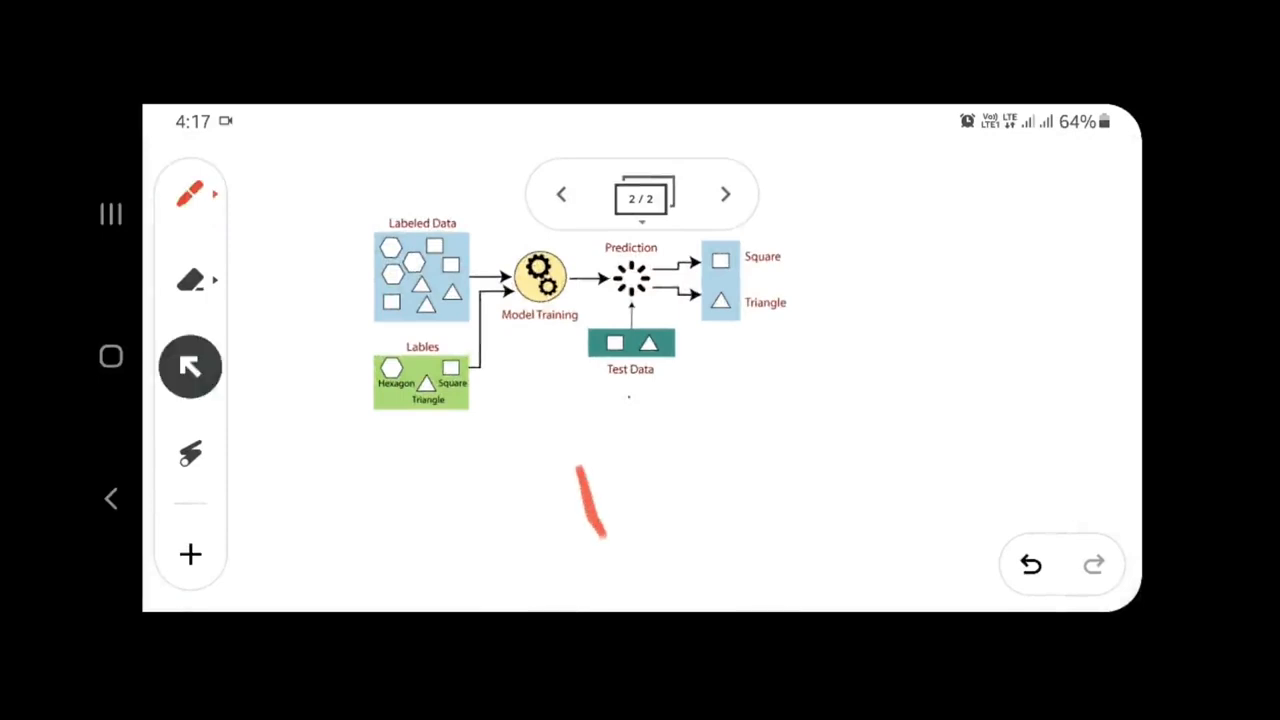
click(190, 280)
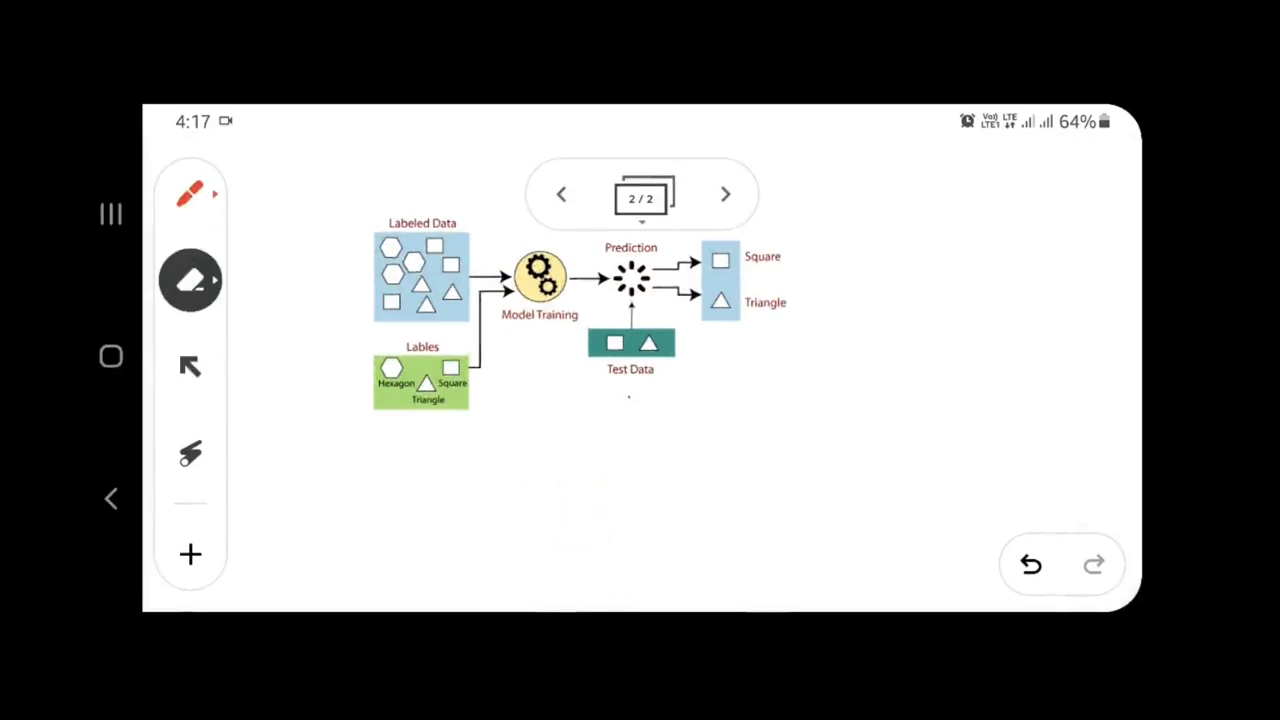
click(190, 194)
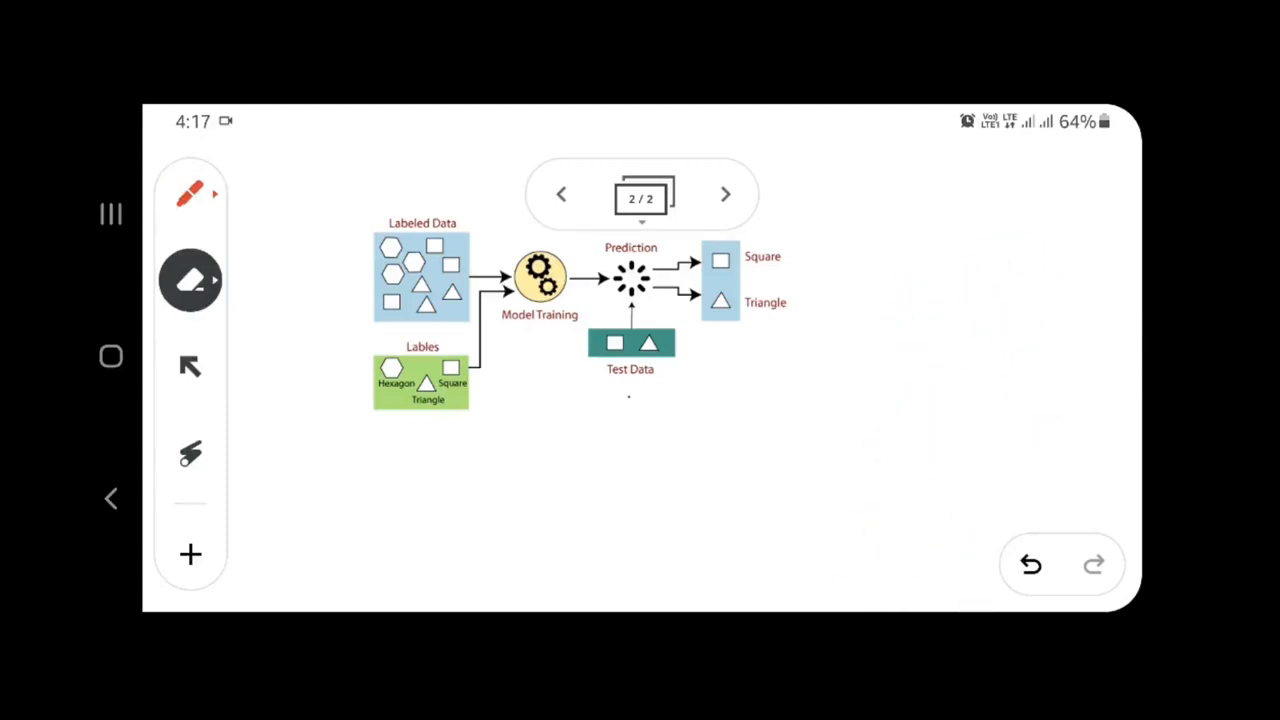
Try the select tool, then point at the diagram with the laser pointer
click(188, 366)
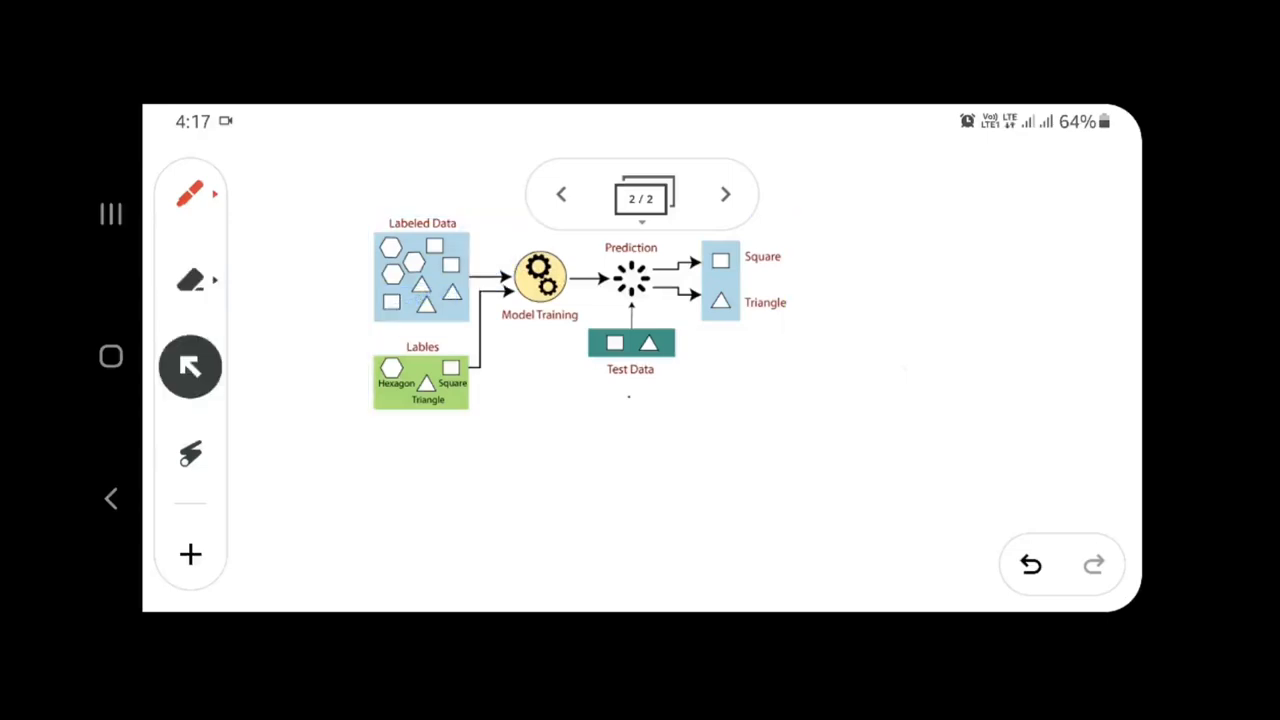
click(190, 452)
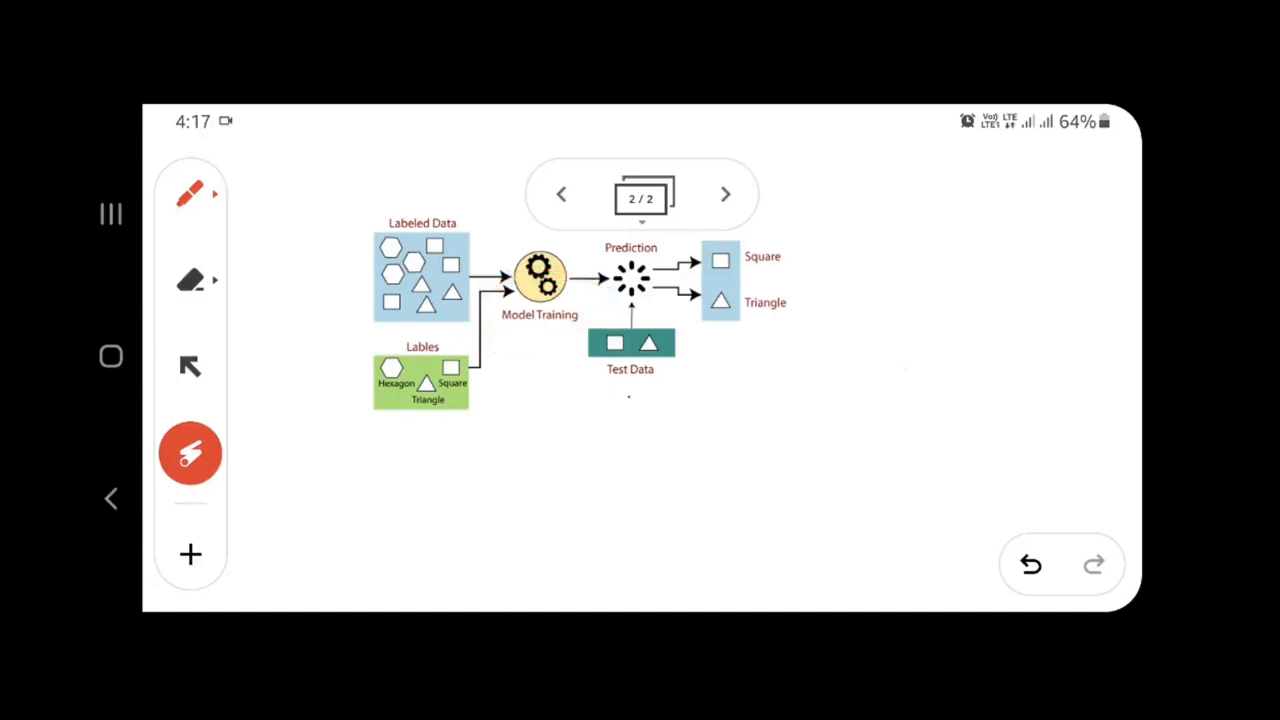
drag(464, 378, 584, 340)
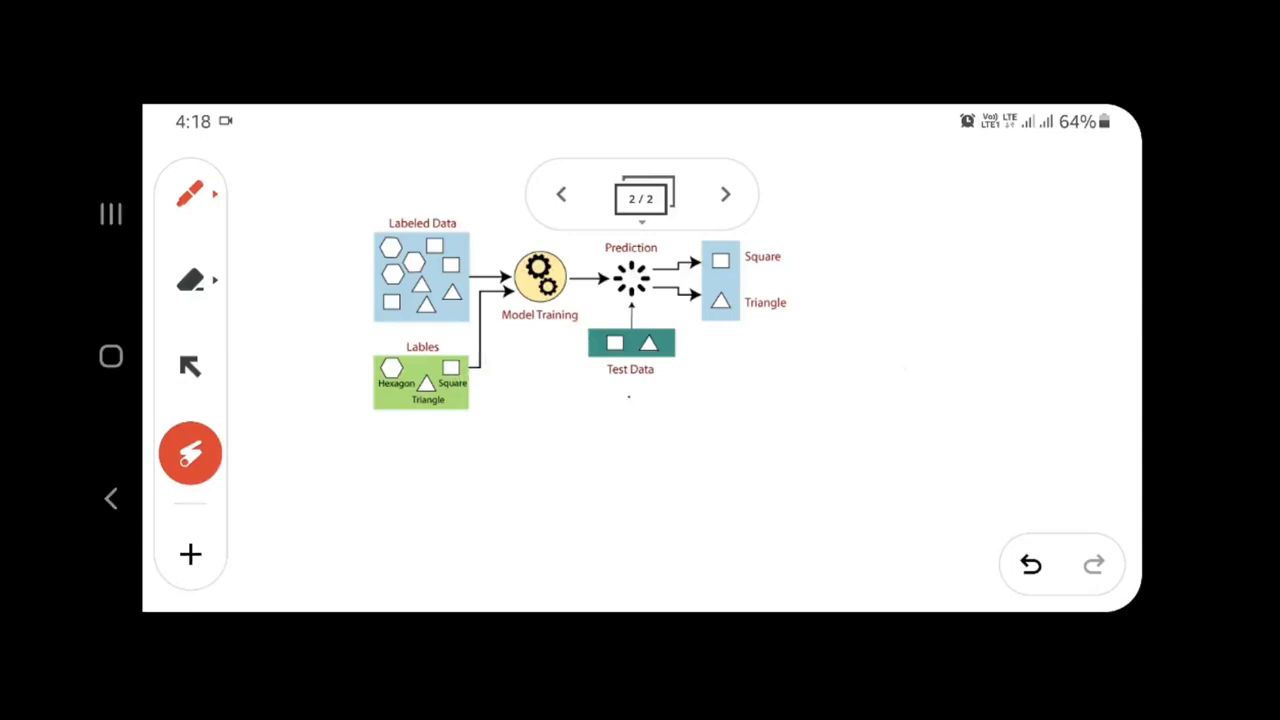
Annotate the diagram with green, orange and blue pen marks and handwritten notes
click(190, 192)
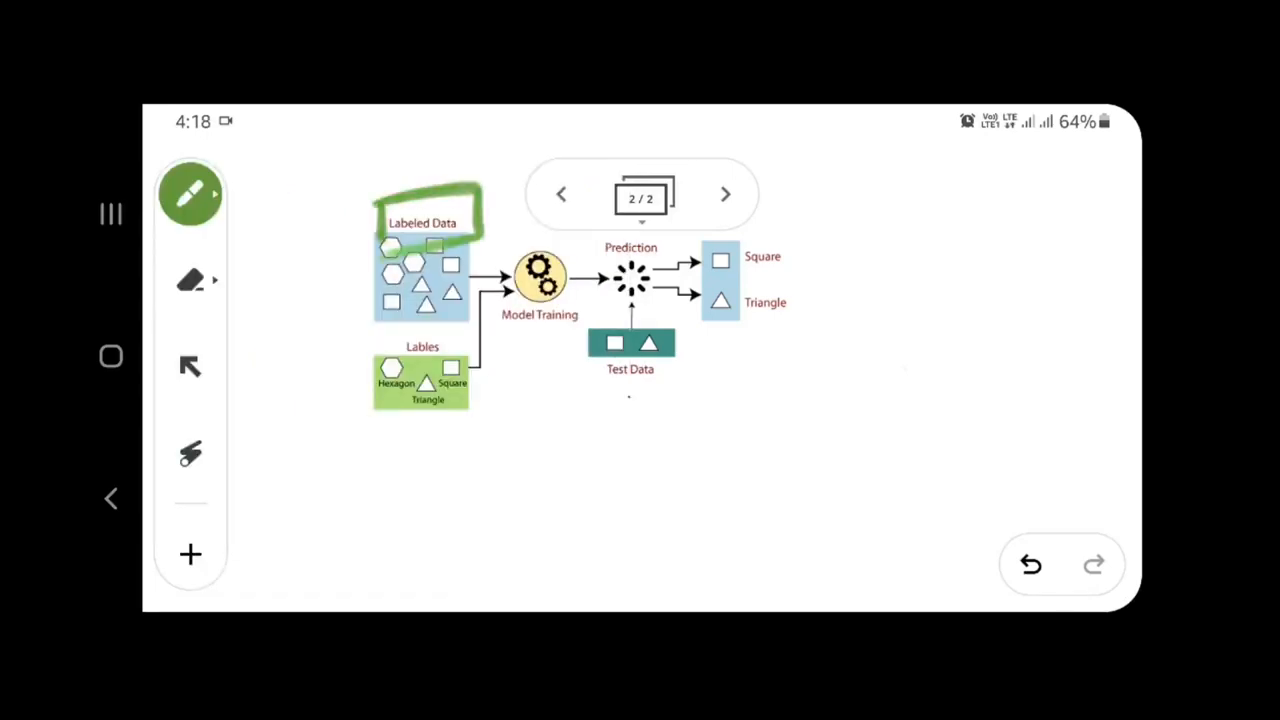
click(192, 194)
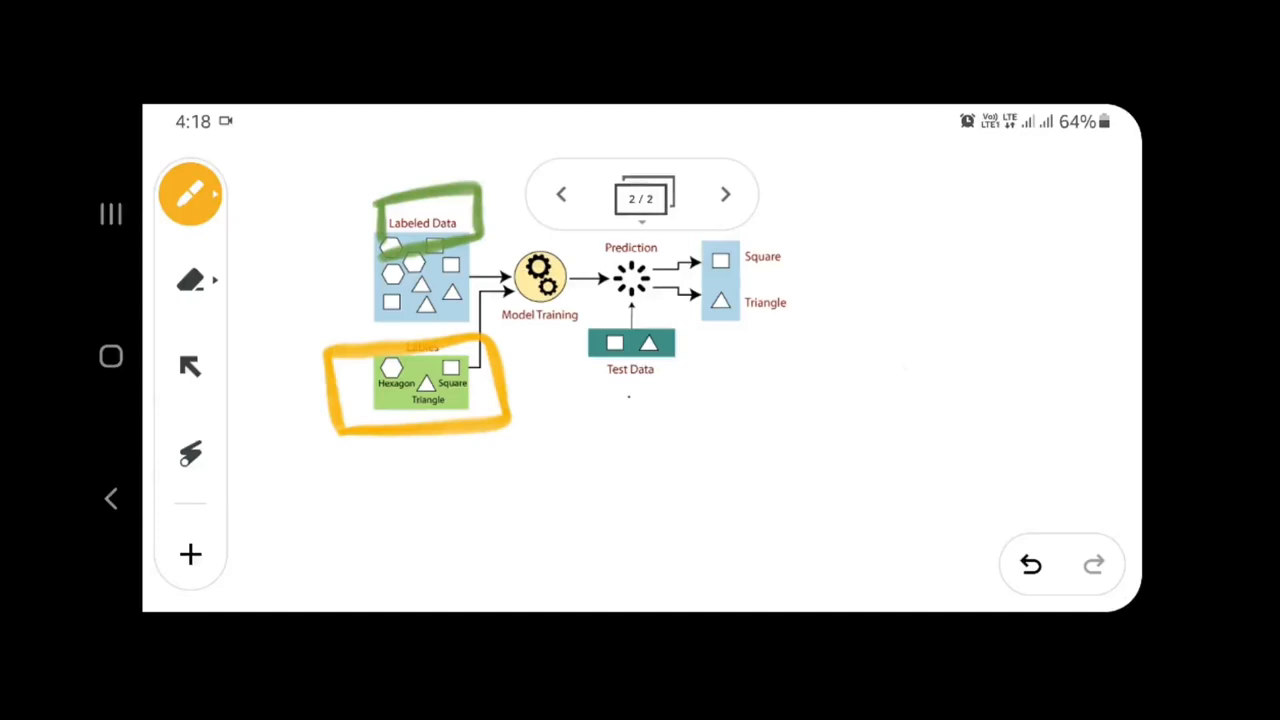
click(190, 194)
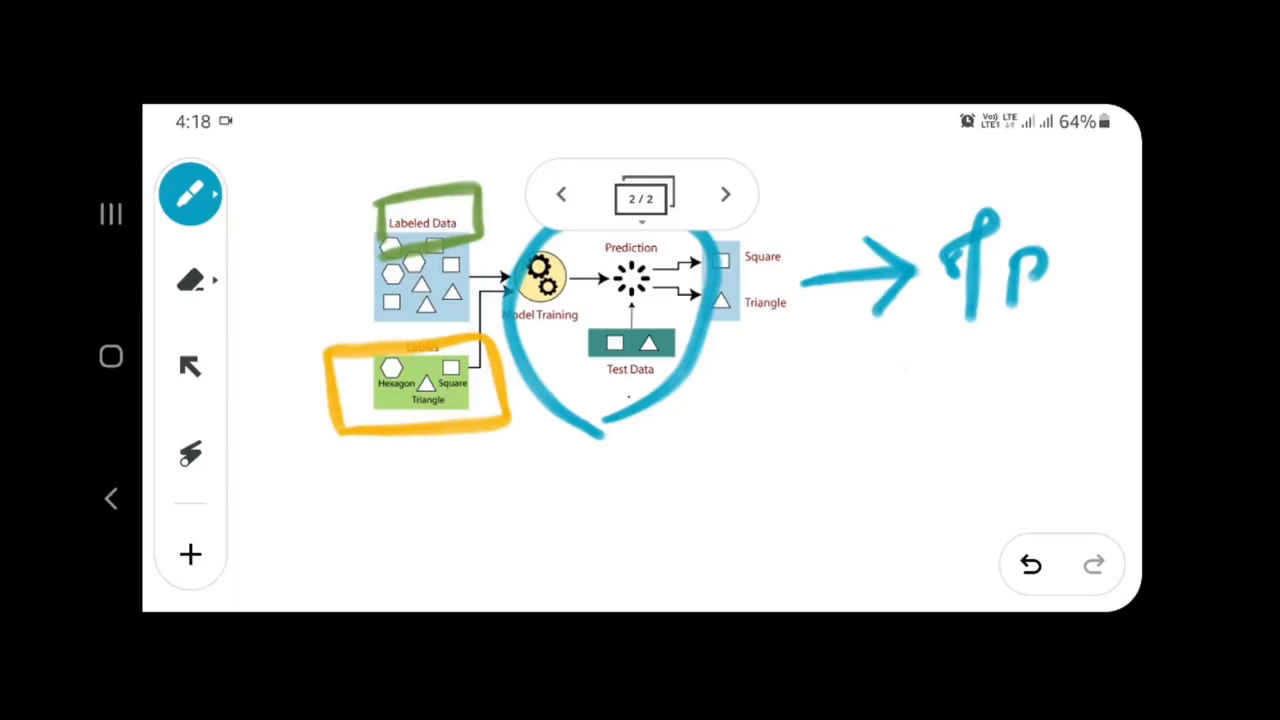
drag(500, 490, 620, 500)
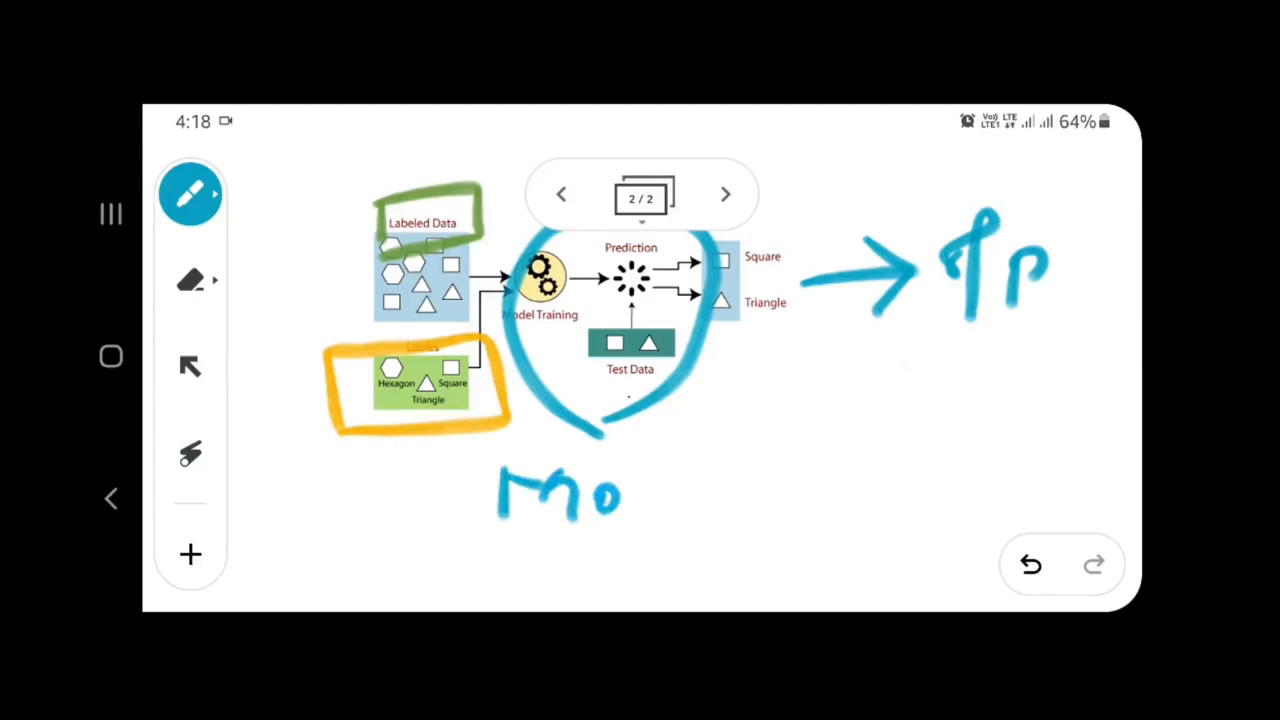
drag(630, 480, 720, 490)
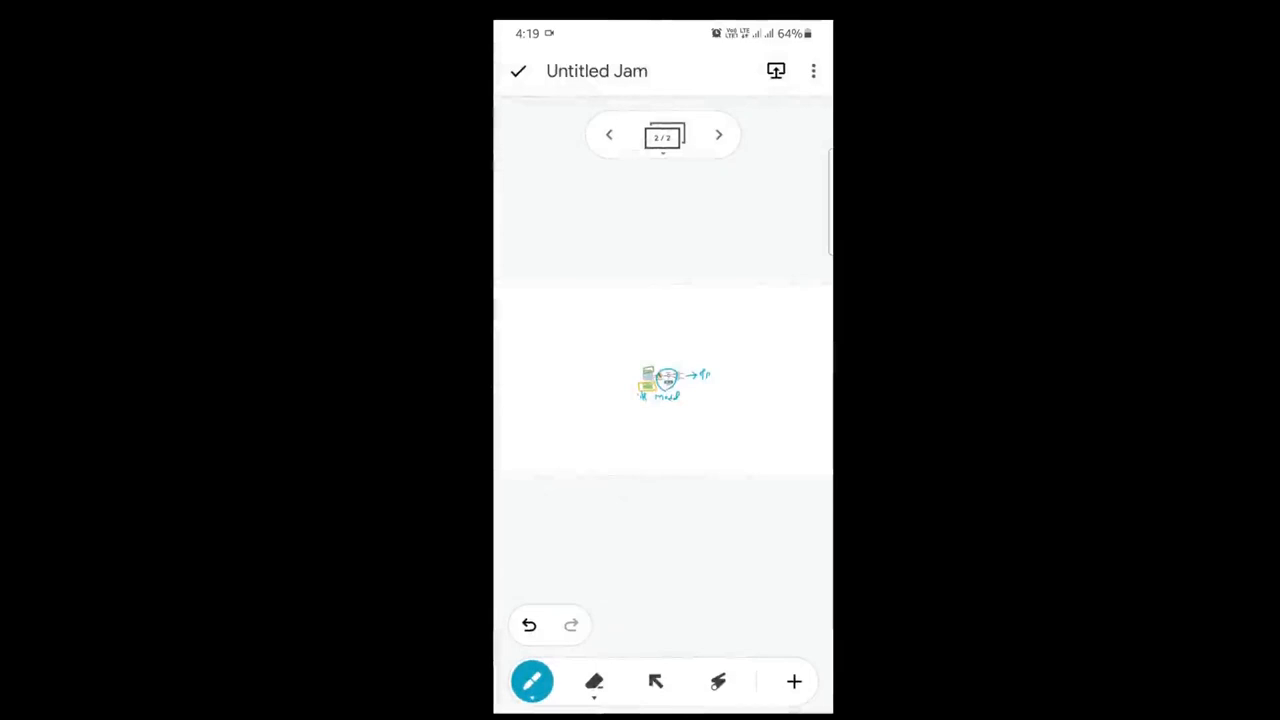
Share the jam as a PDF and send it to Print to save both frames
click(812, 70)
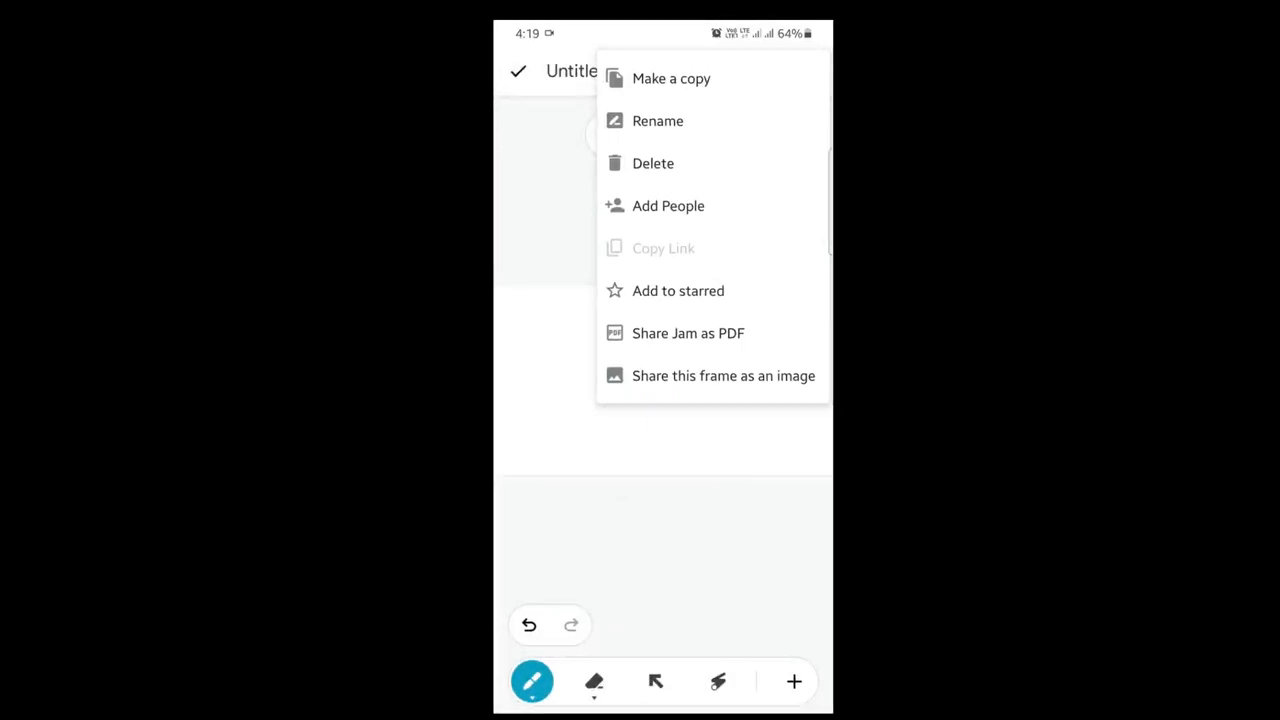
click(688, 332)
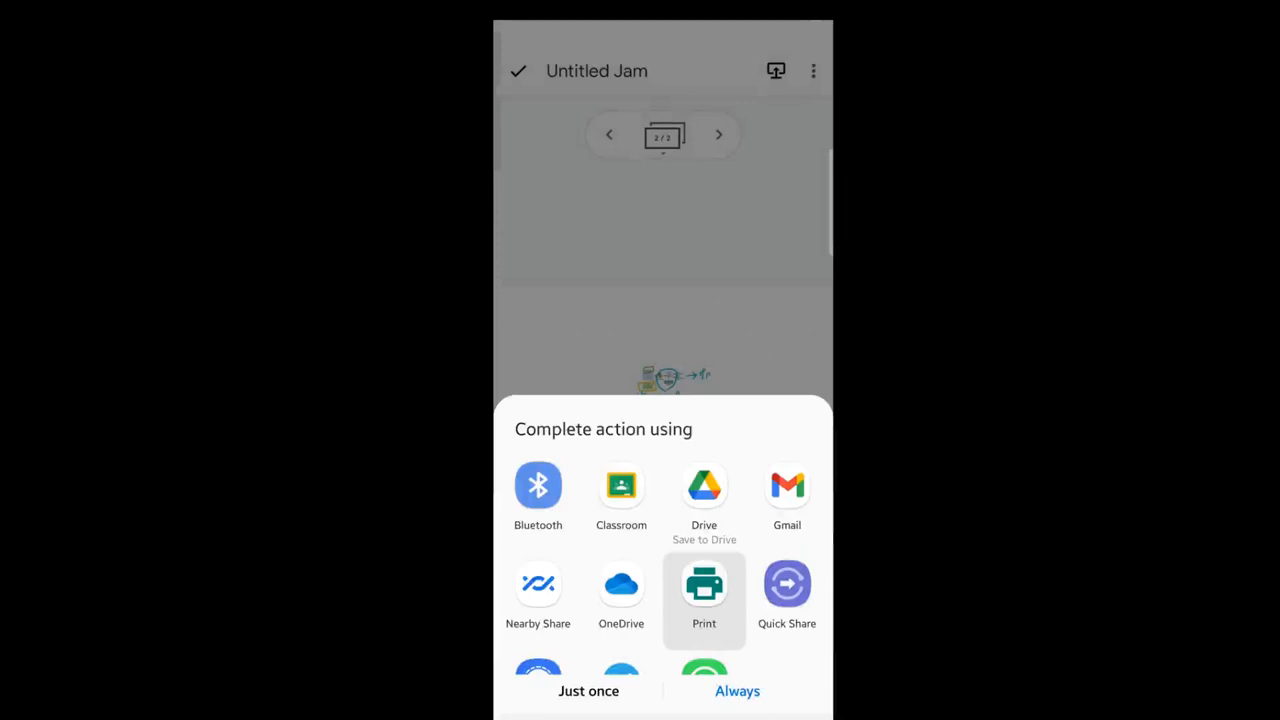
click(704, 584)
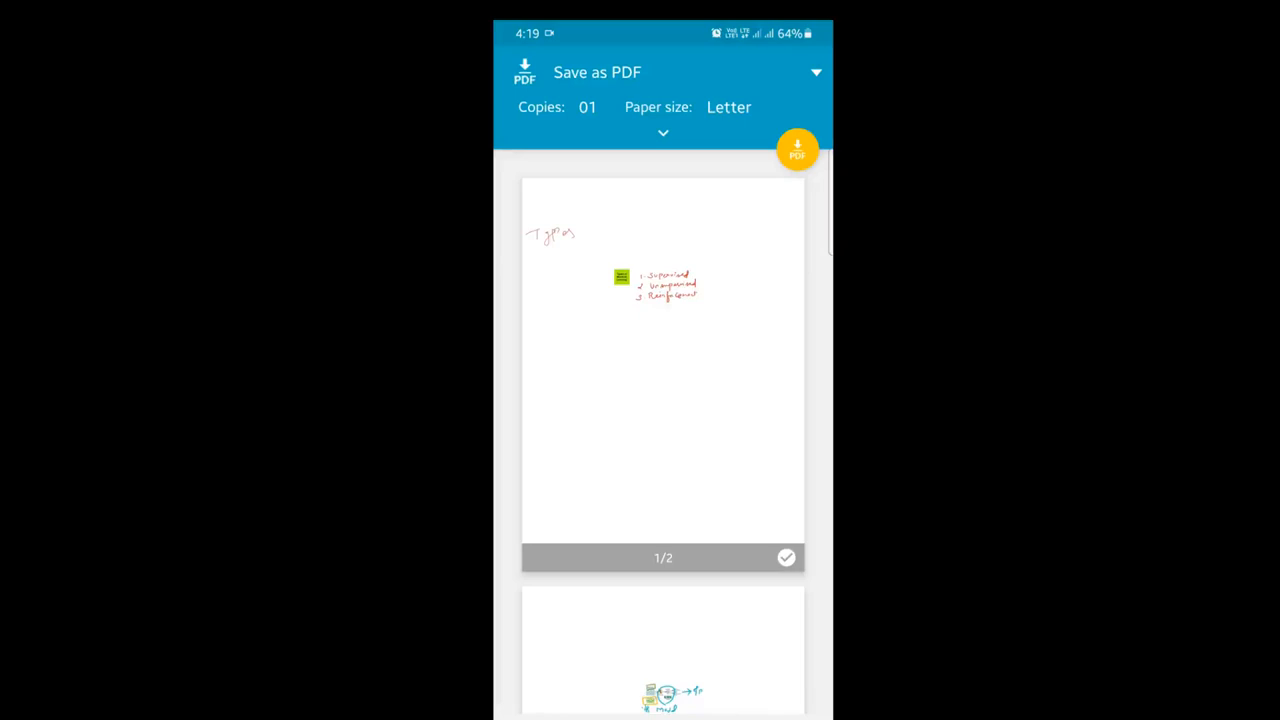
Scroll the Save as PDF preview through both Letter pages, the types list and the annotated diagram
scroll(up, 3)
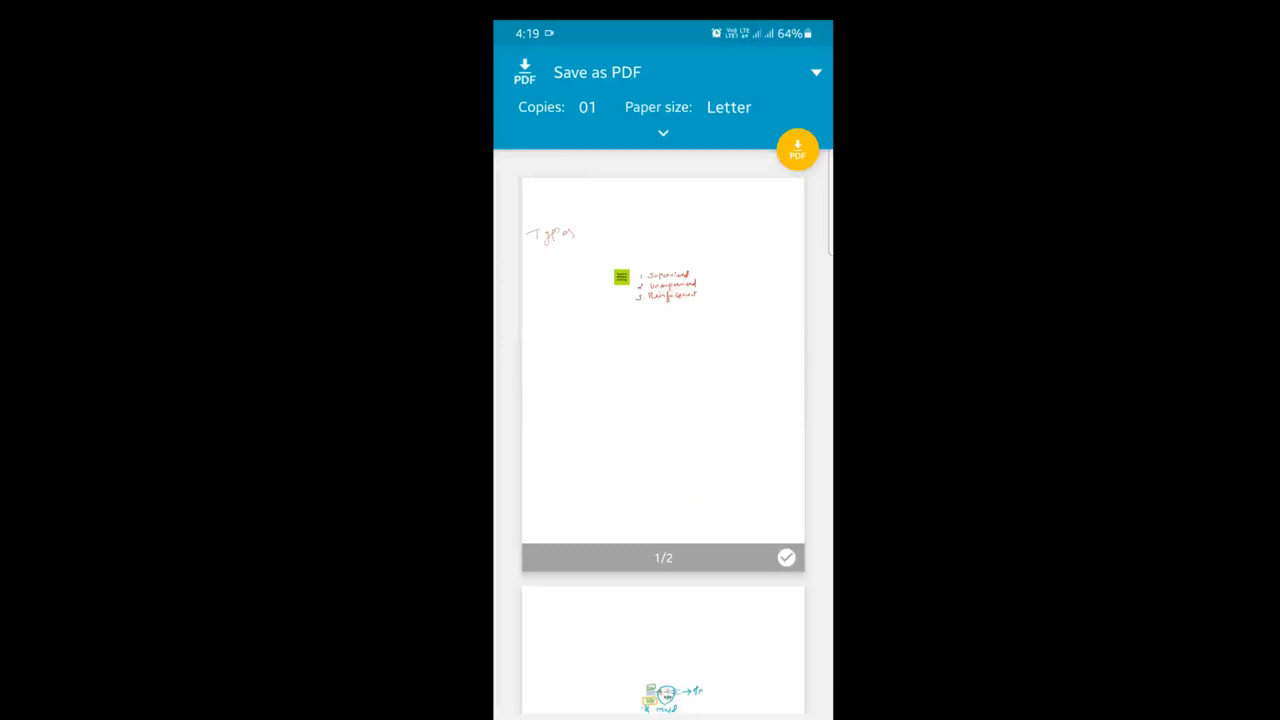
scroll(up, 3)
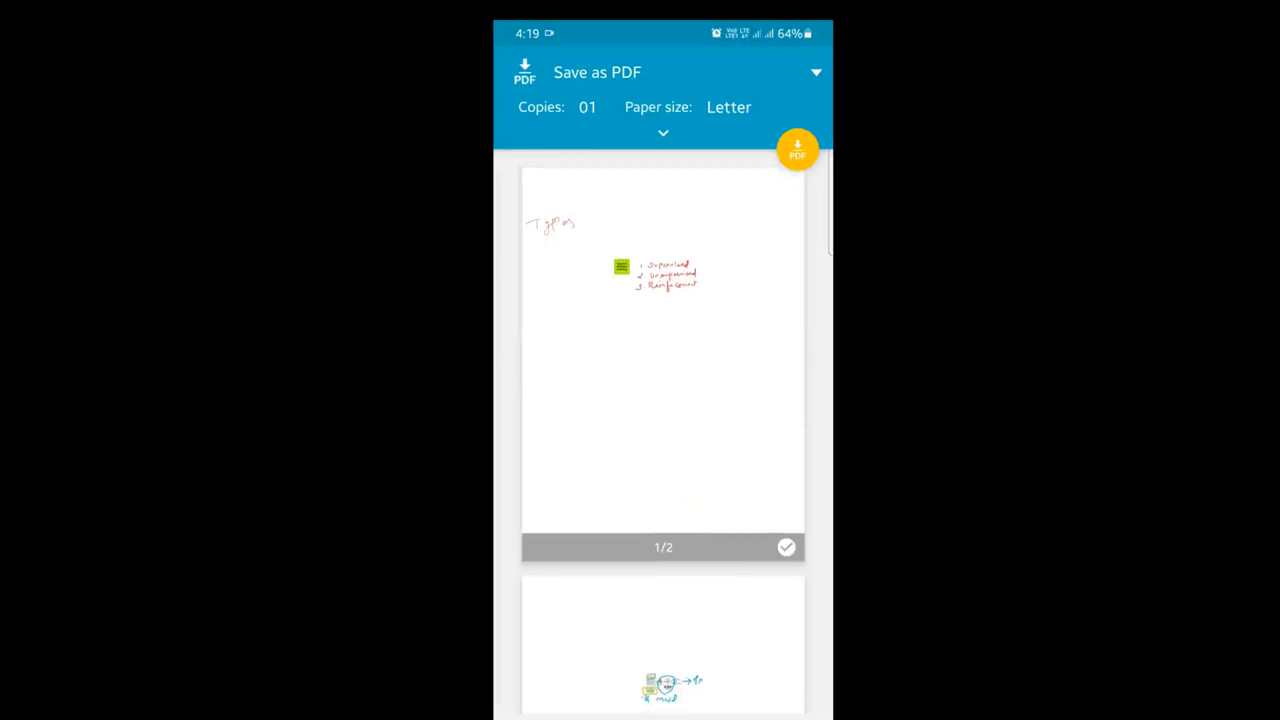
scroll(down, 3)
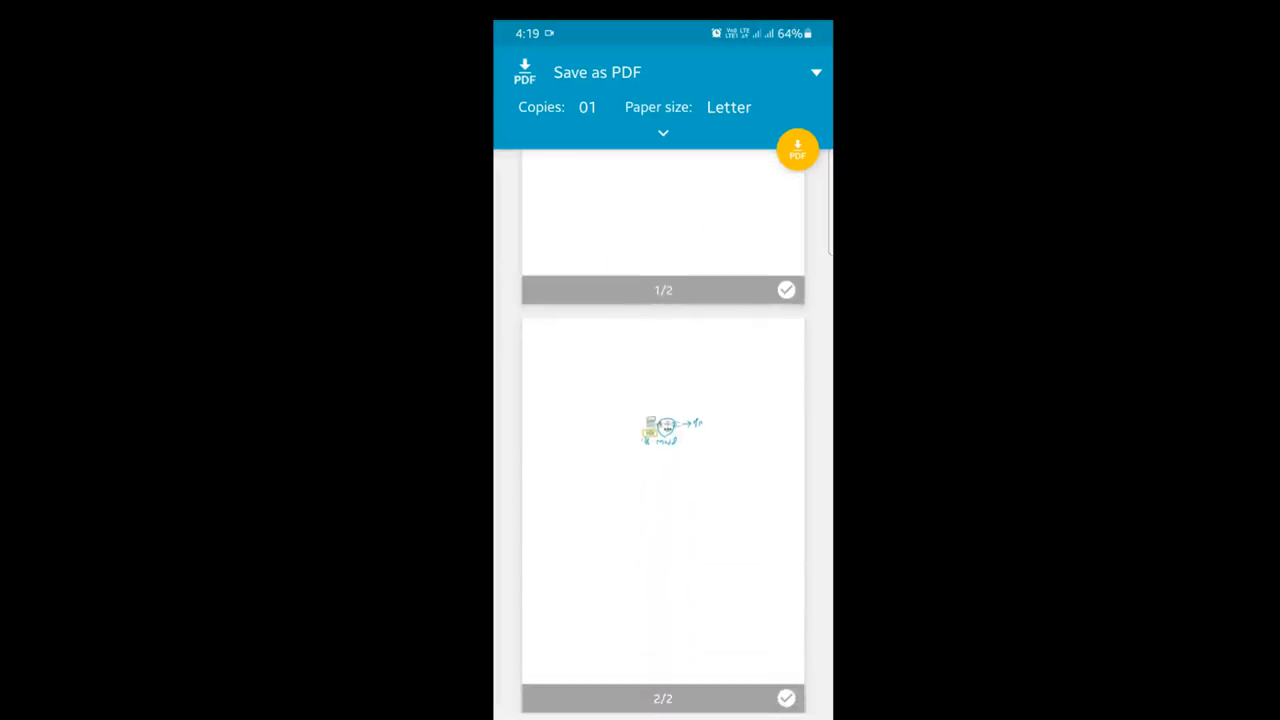